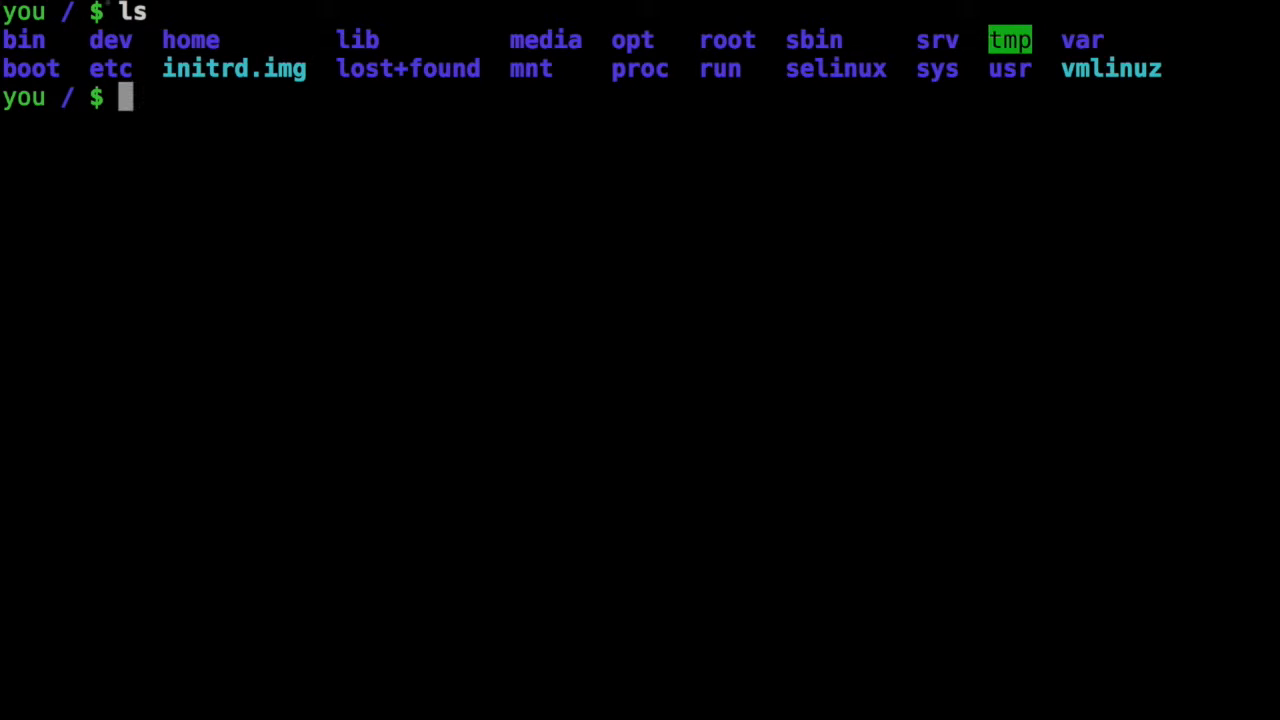
# - Leave /etc back to the root directory and begin listing it again
pyautogui.doubleClick(110, 68)
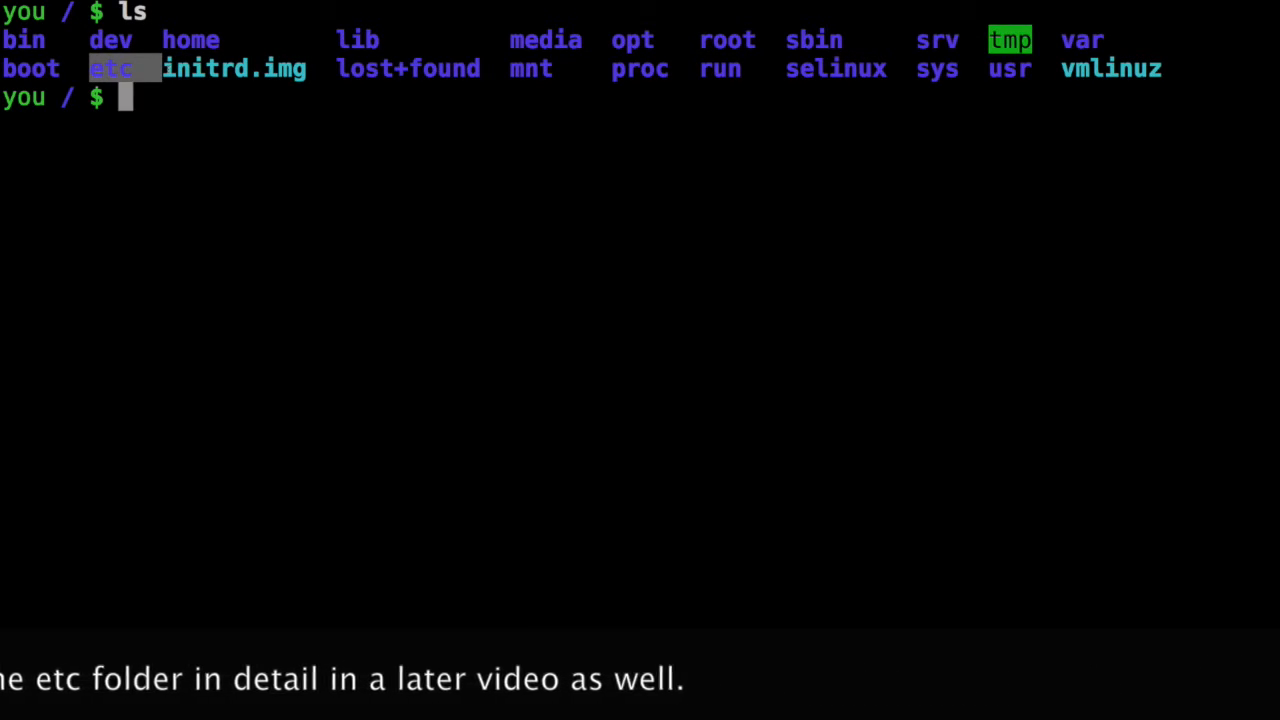
pyautogui.write('cd t')
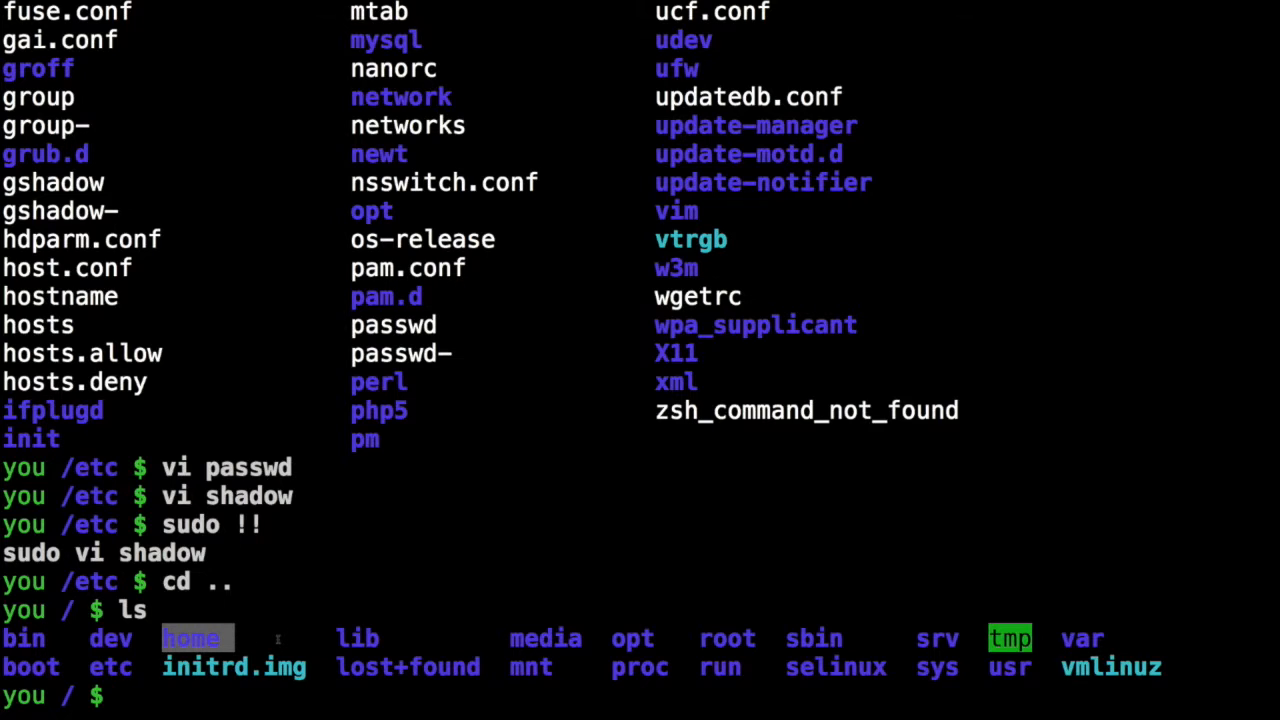
# - List the home folder and then the user's folder inside it
pyautogui.write('ls home/')
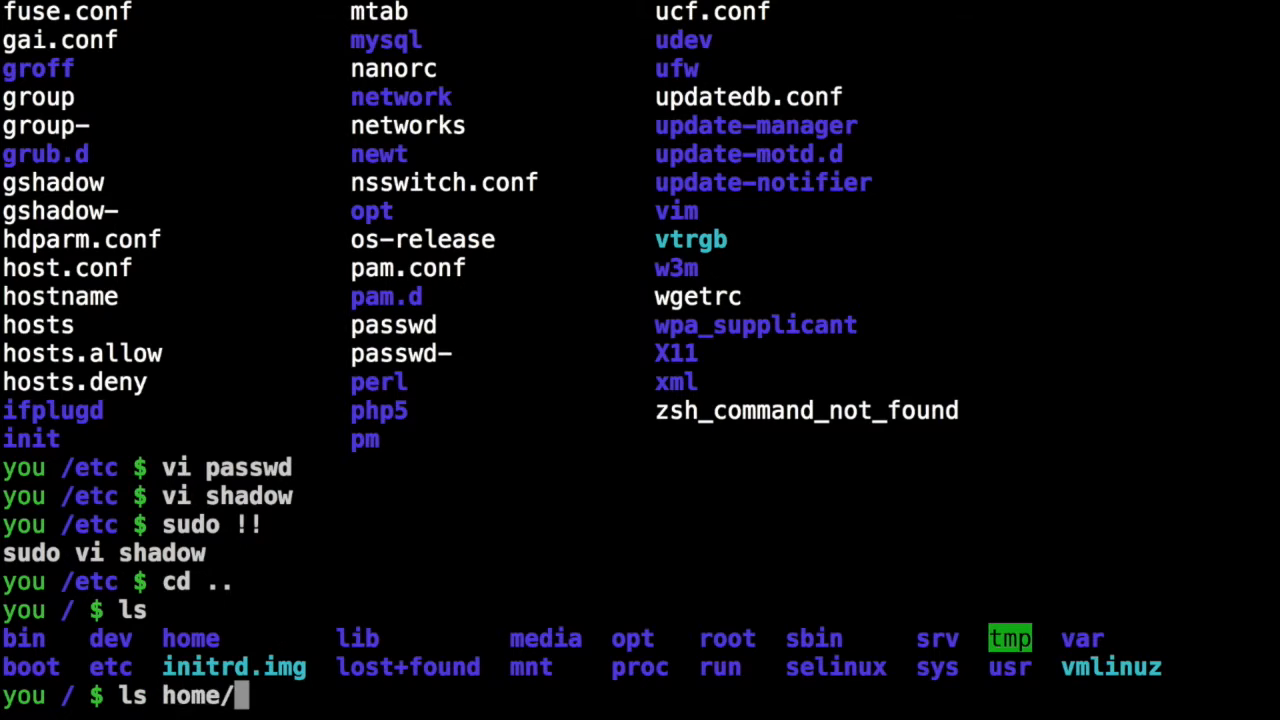
pyautogui.press('Return')
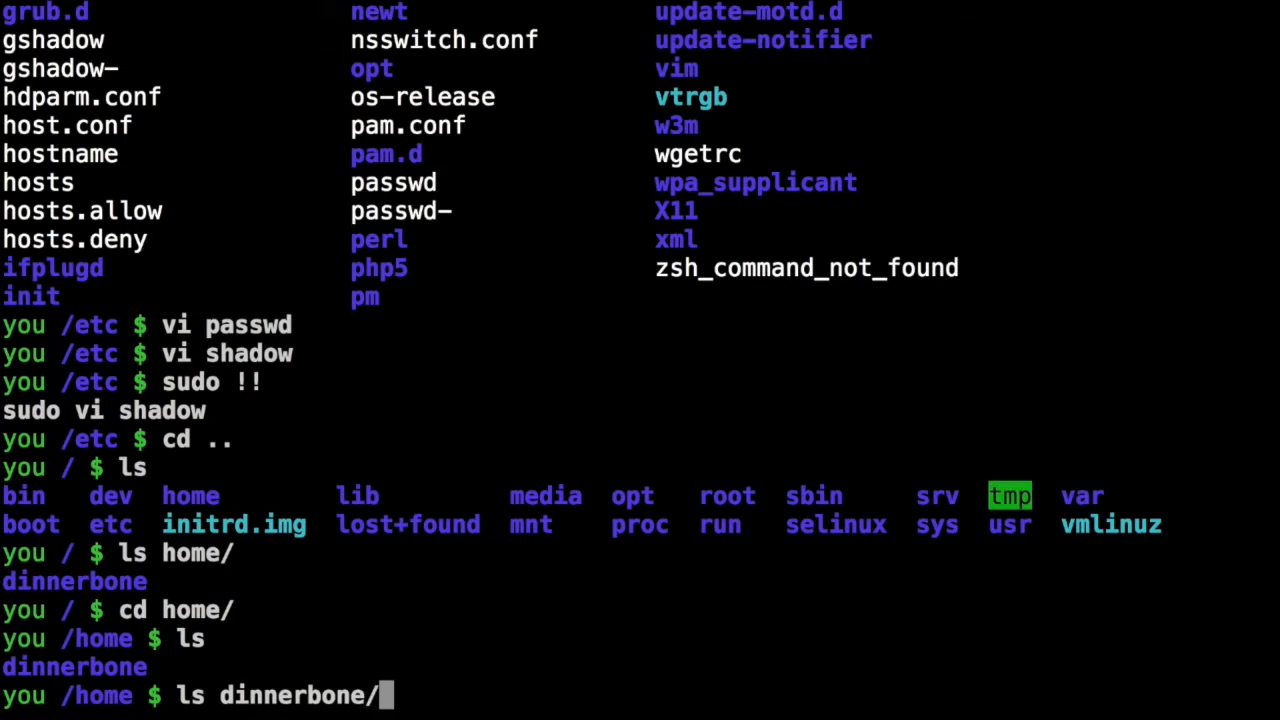
pyautogui.press('Return')
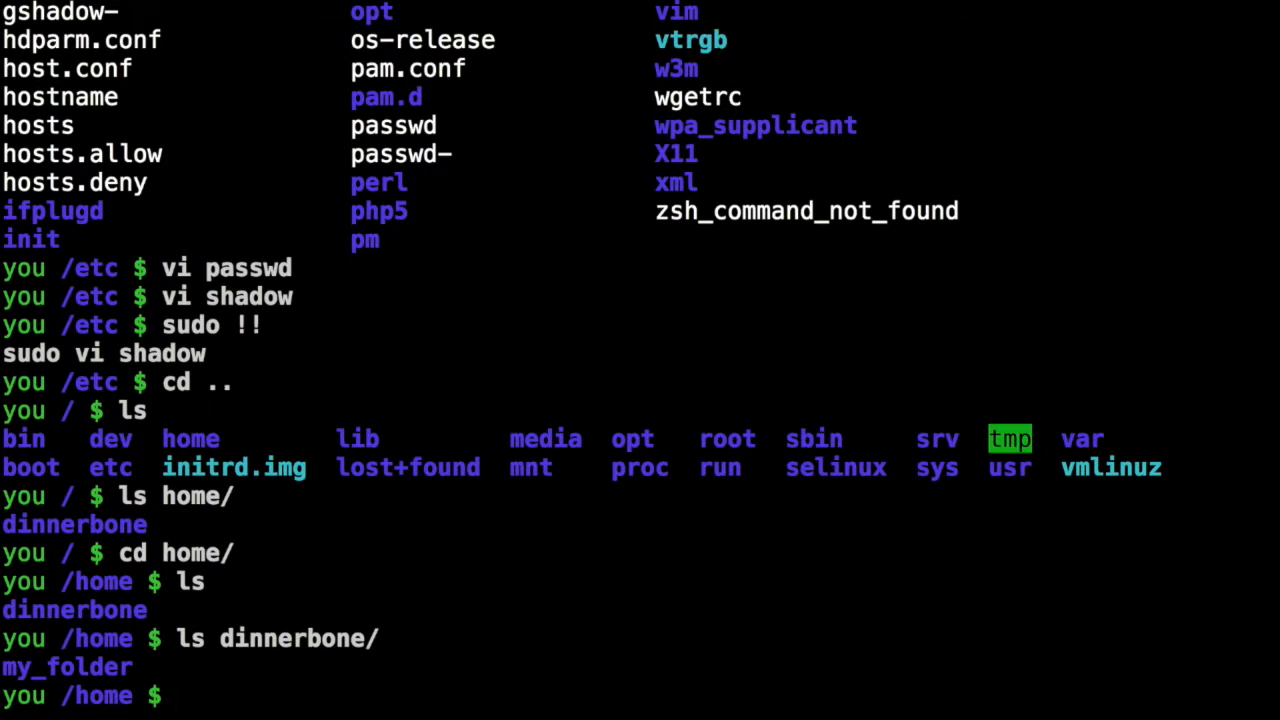
# - Move into the user's home folder and list its my_folder contents
pyautogui.write('cd')
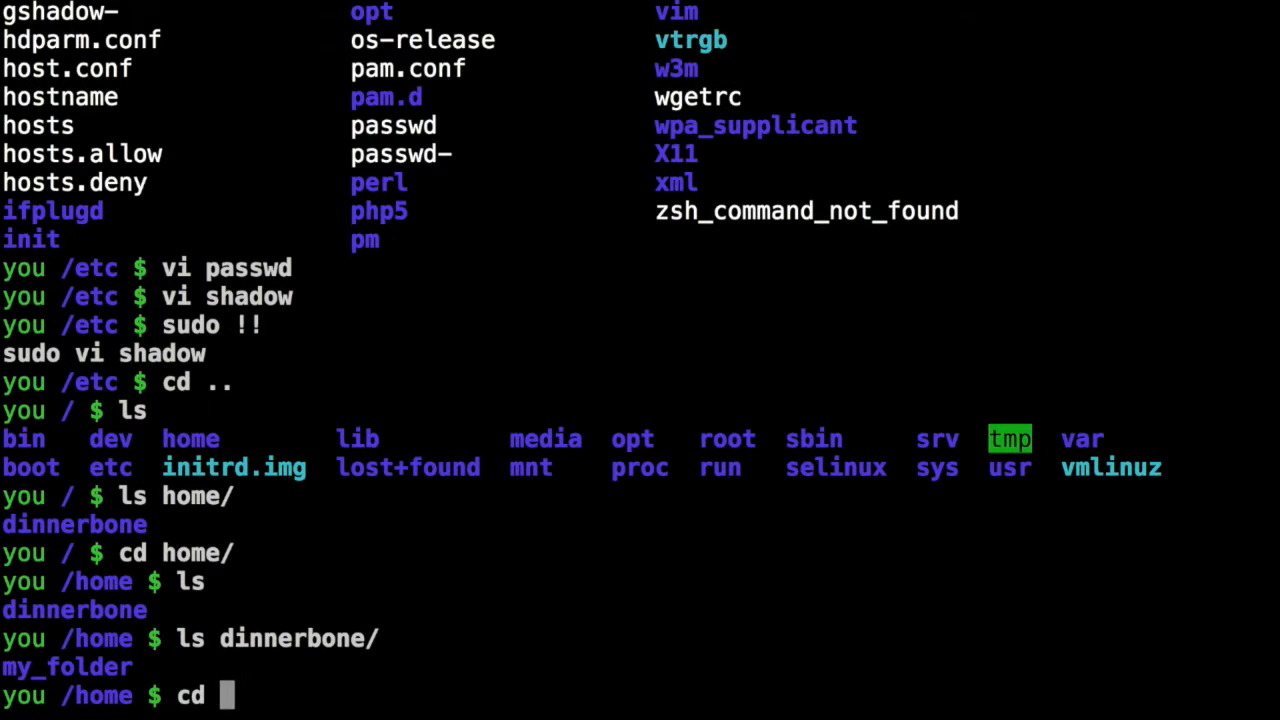
pyautogui.press('Return')
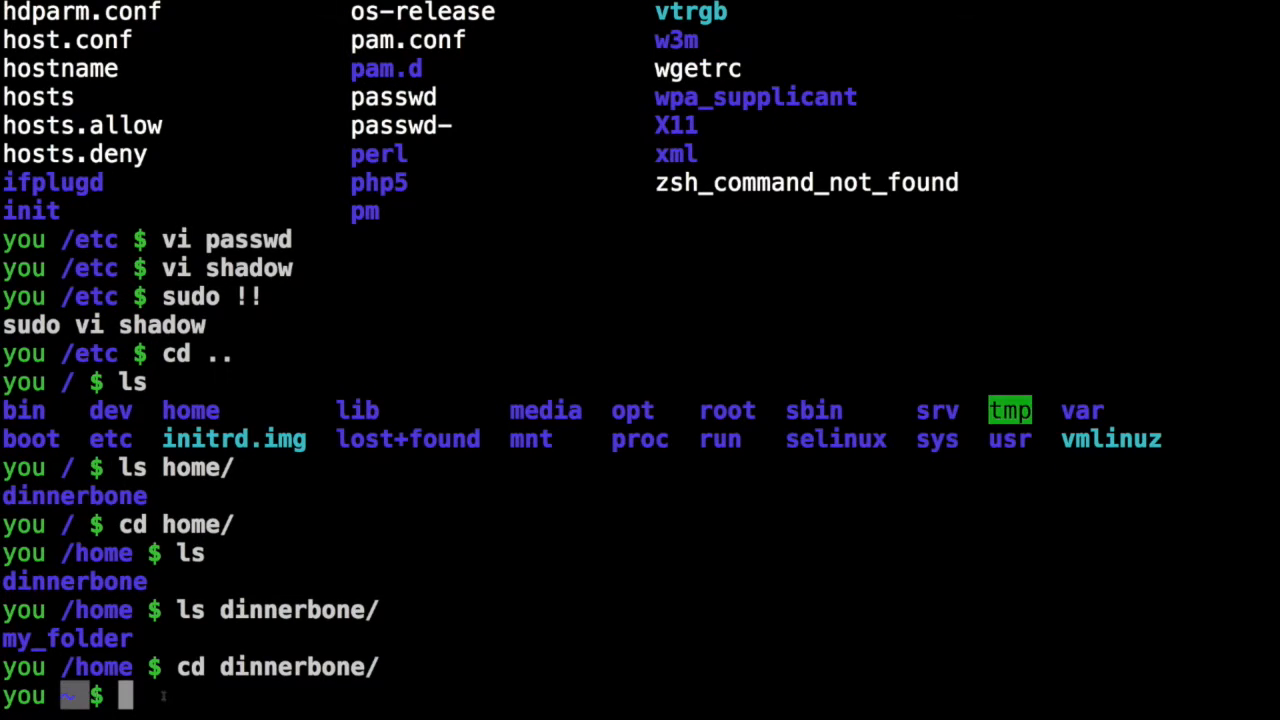
pyautogui.write('ls')
pyautogui.write('cd /')
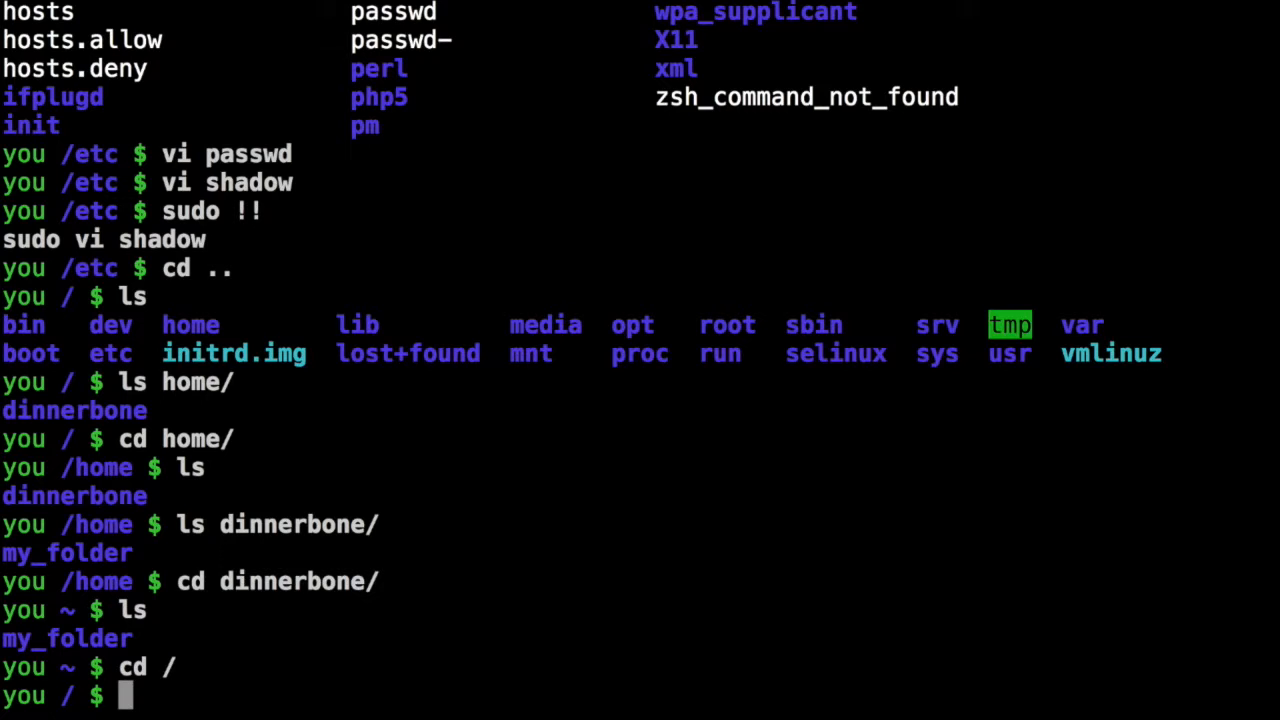
# - List the root directory and highlight the sbin folder name
pyautogui.press('Return')
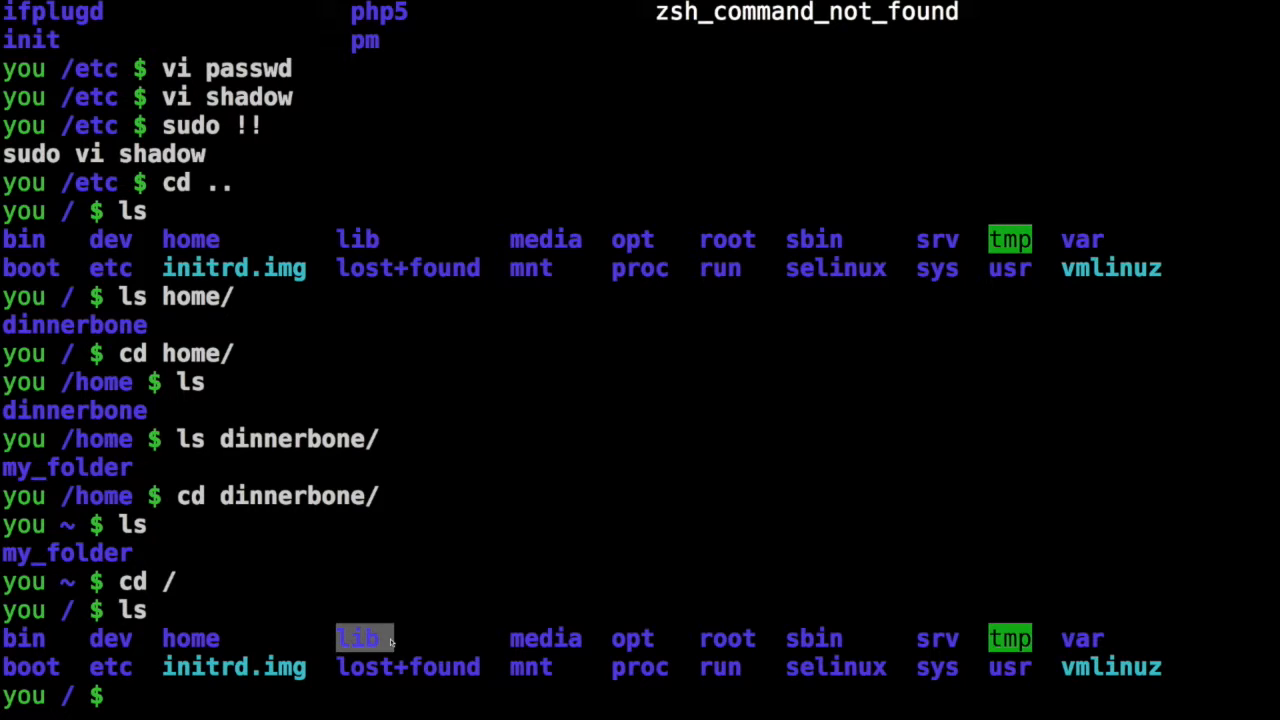
pyautogui.moveTo(484, 638)
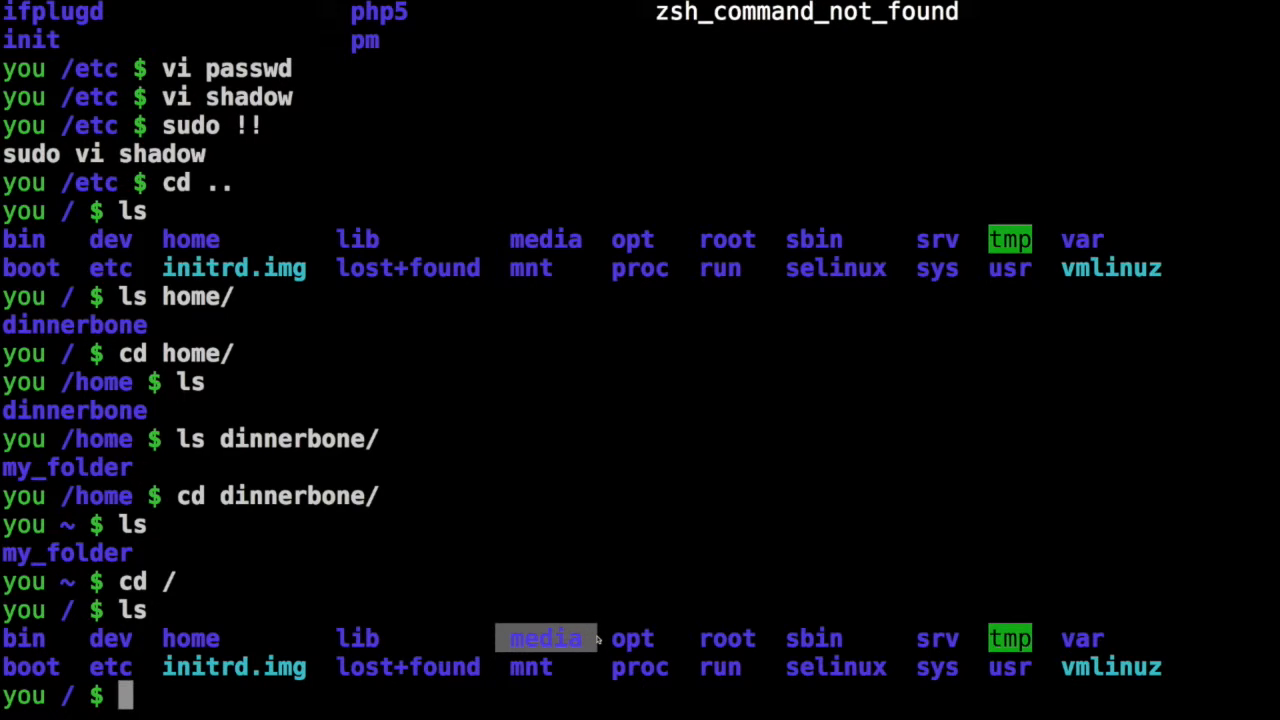
pyautogui.moveTo(536, 638)
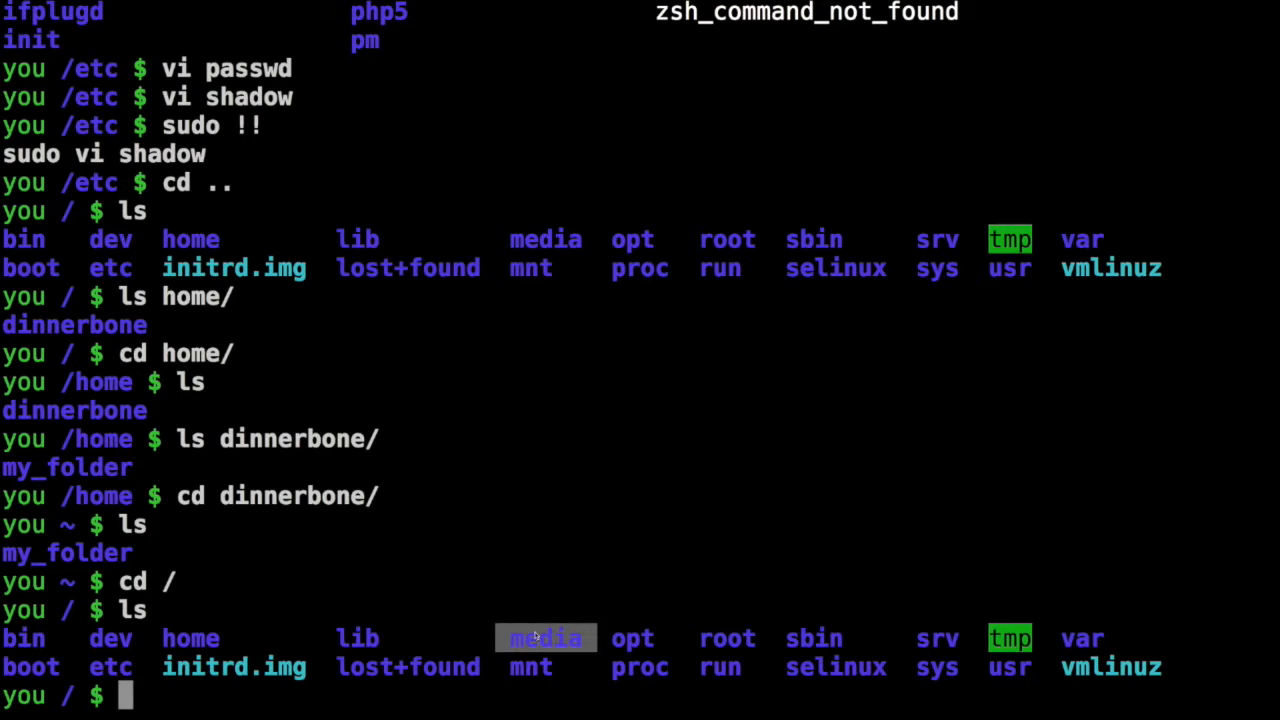
pyautogui.moveTo(540, 668)
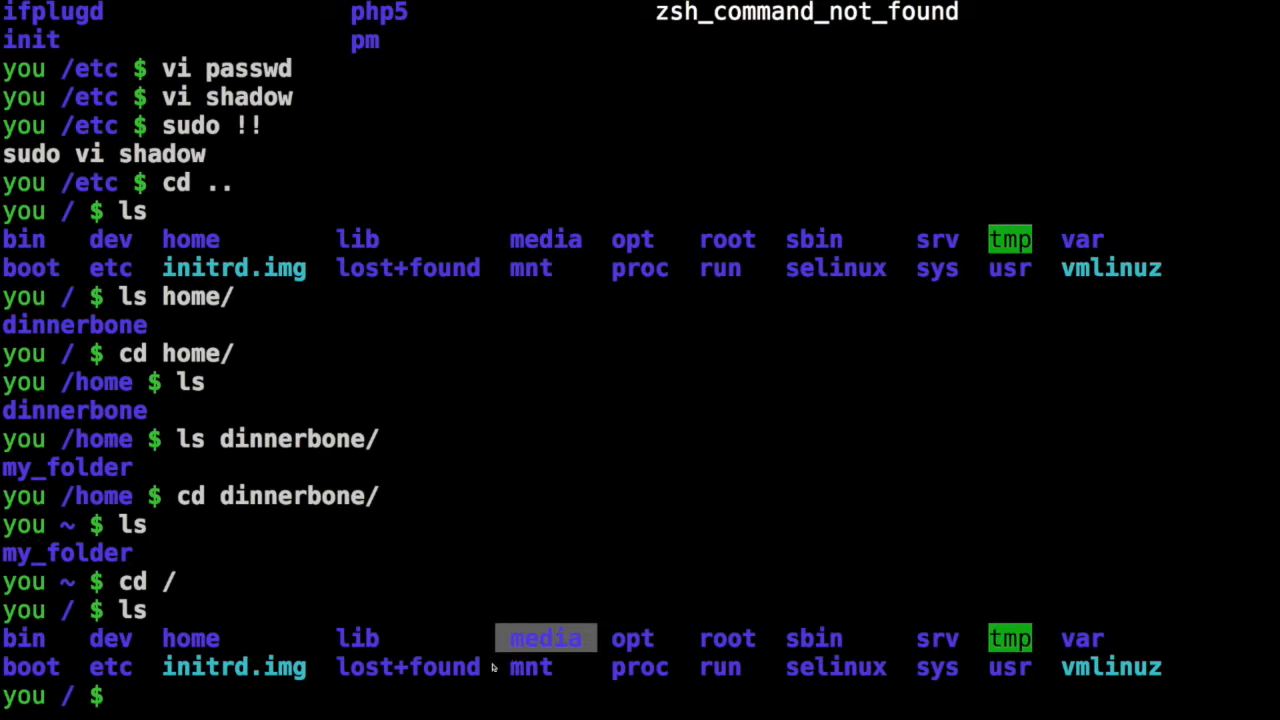
pyautogui.moveTo(632, 638)
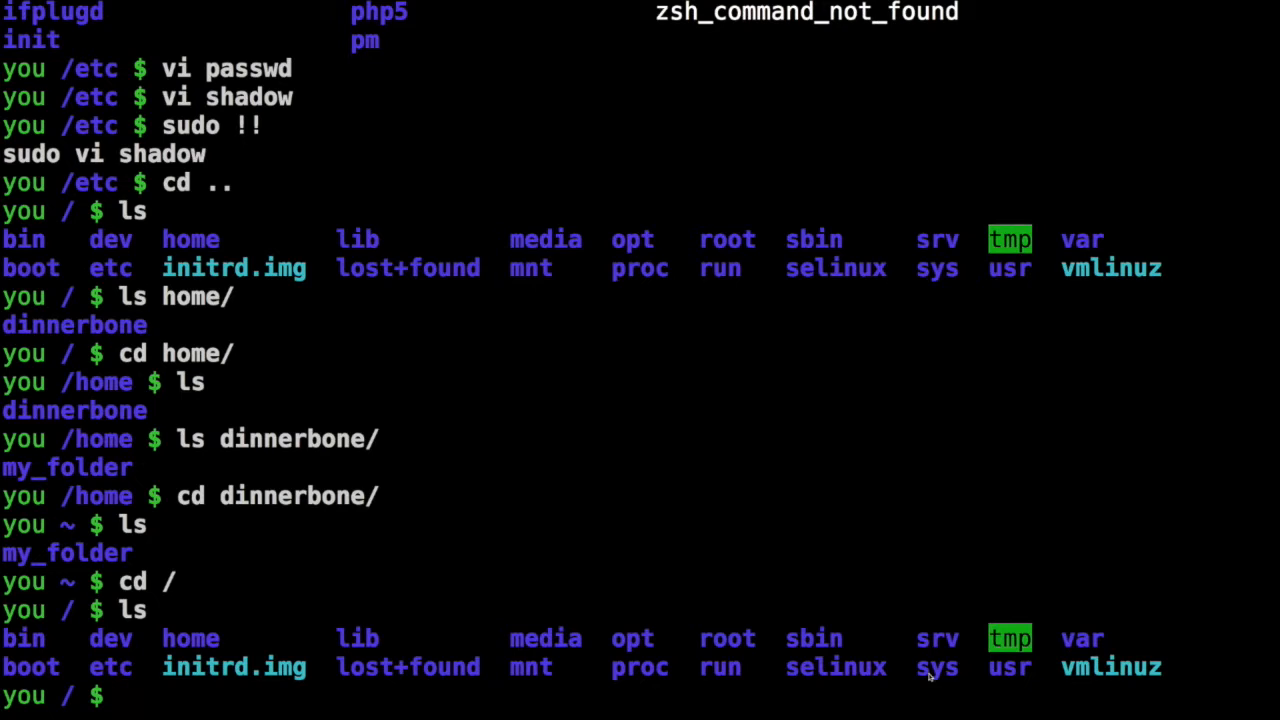
pyautogui.moveTo(880, 654)
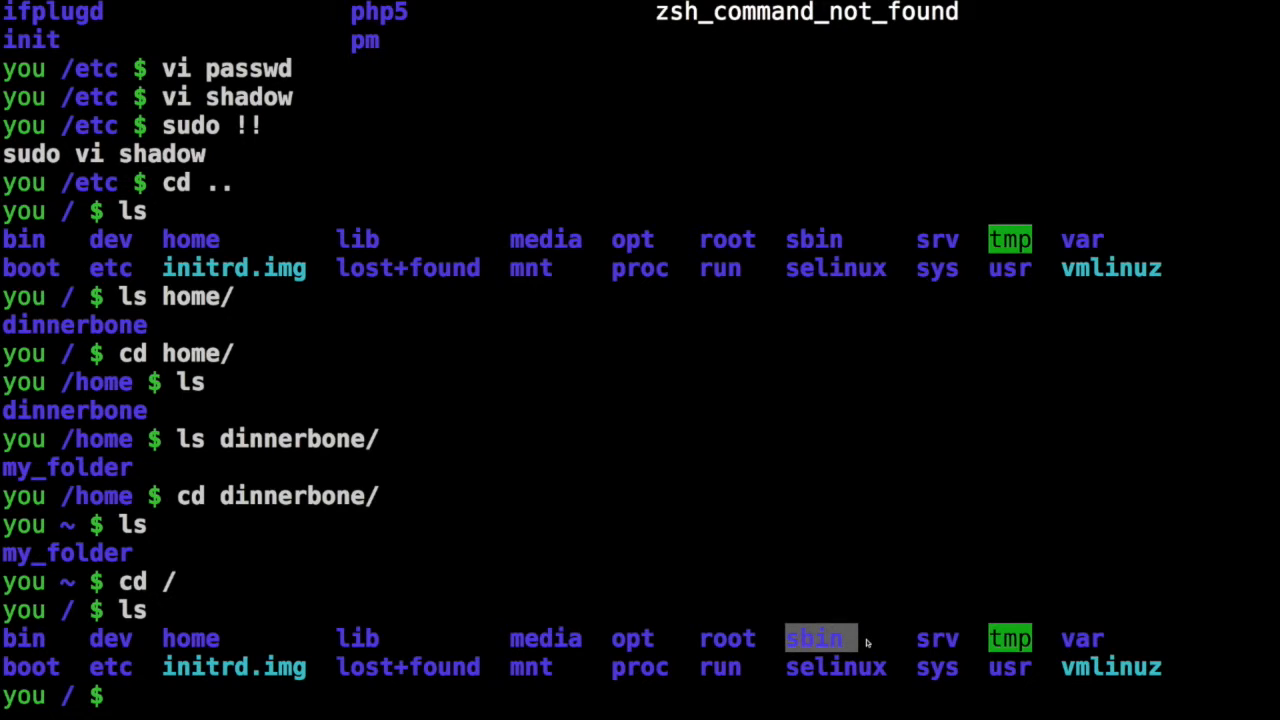
pyautogui.moveTo(4, 664)
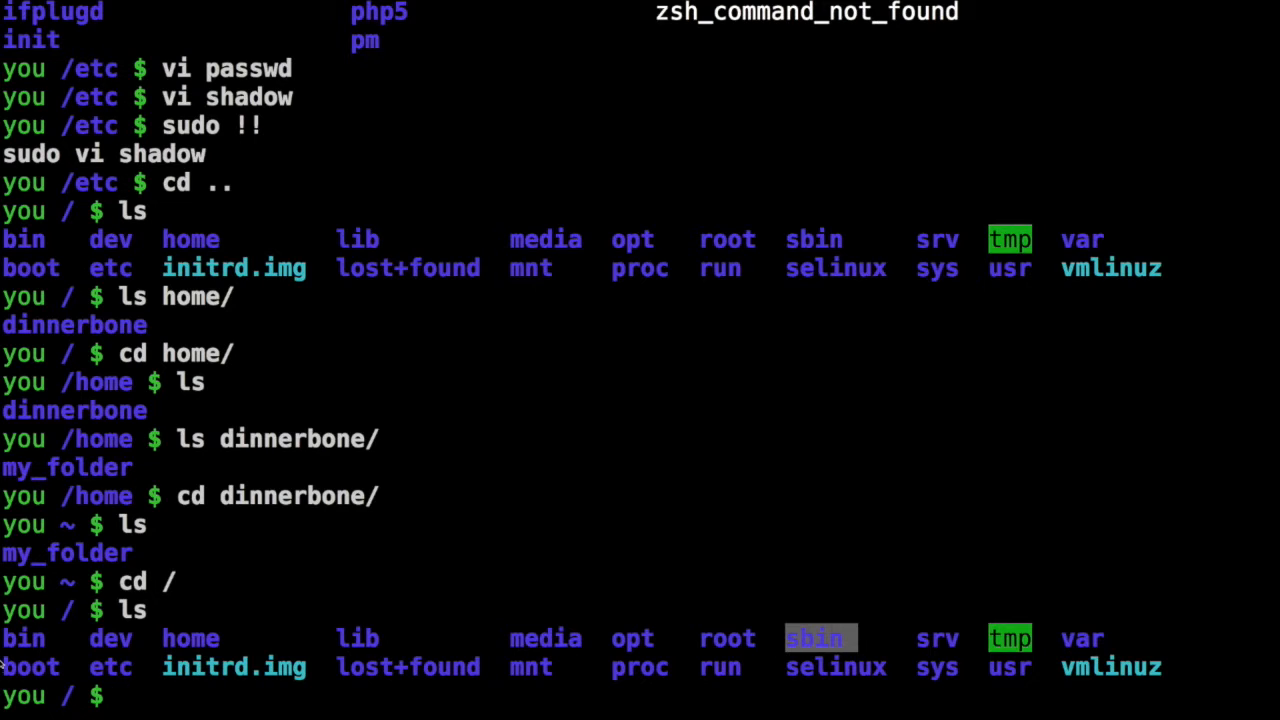
pyautogui.moveTo(24, 638)
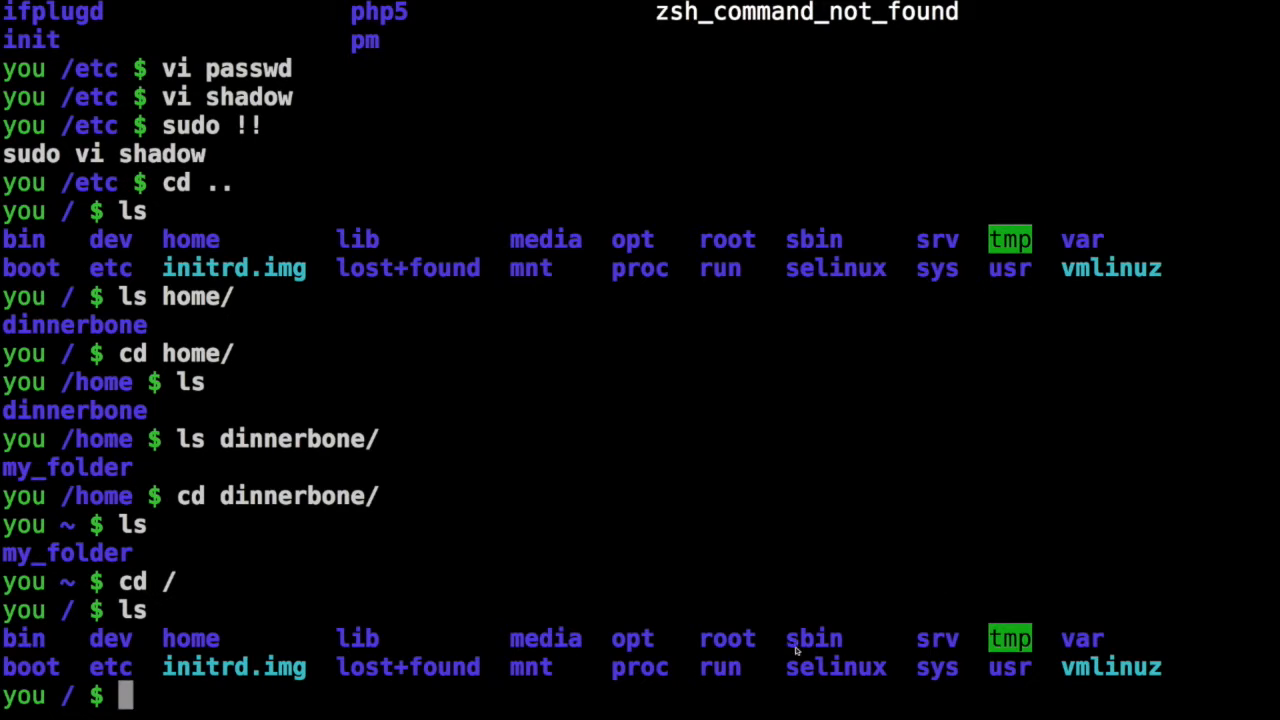
pyautogui.doubleClick(812, 638)
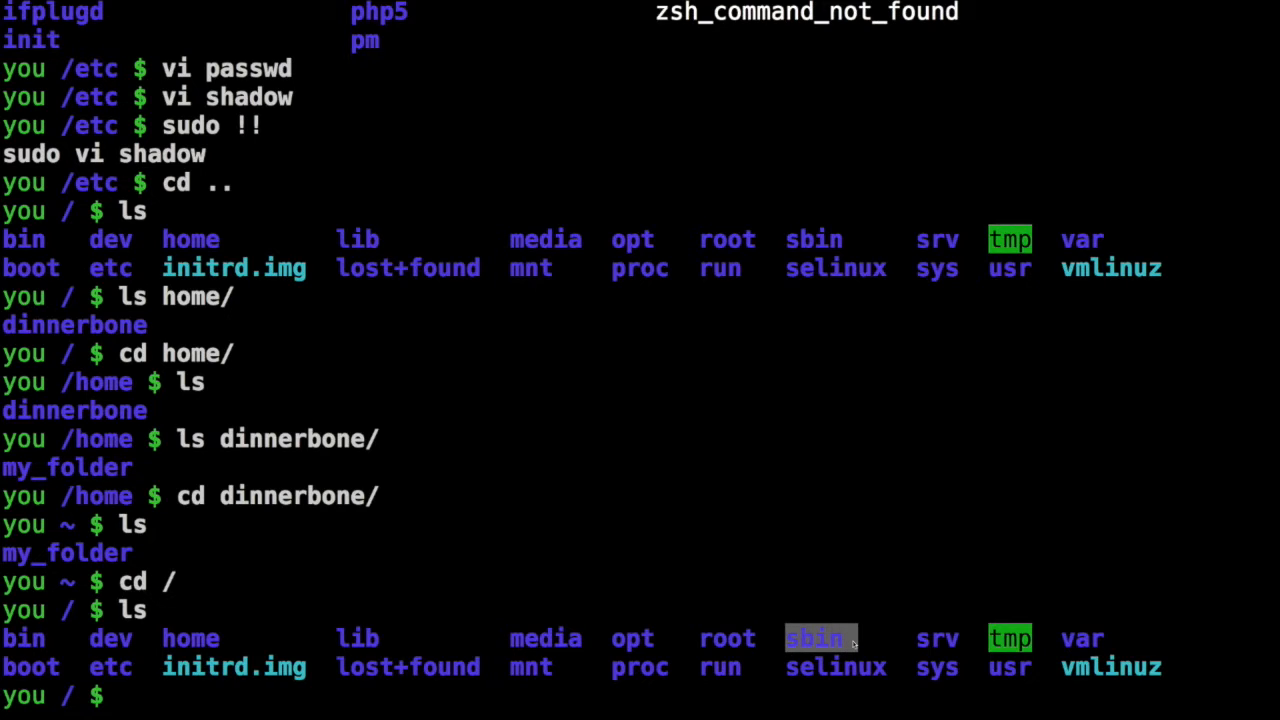
pyautogui.moveTo(624, 474)
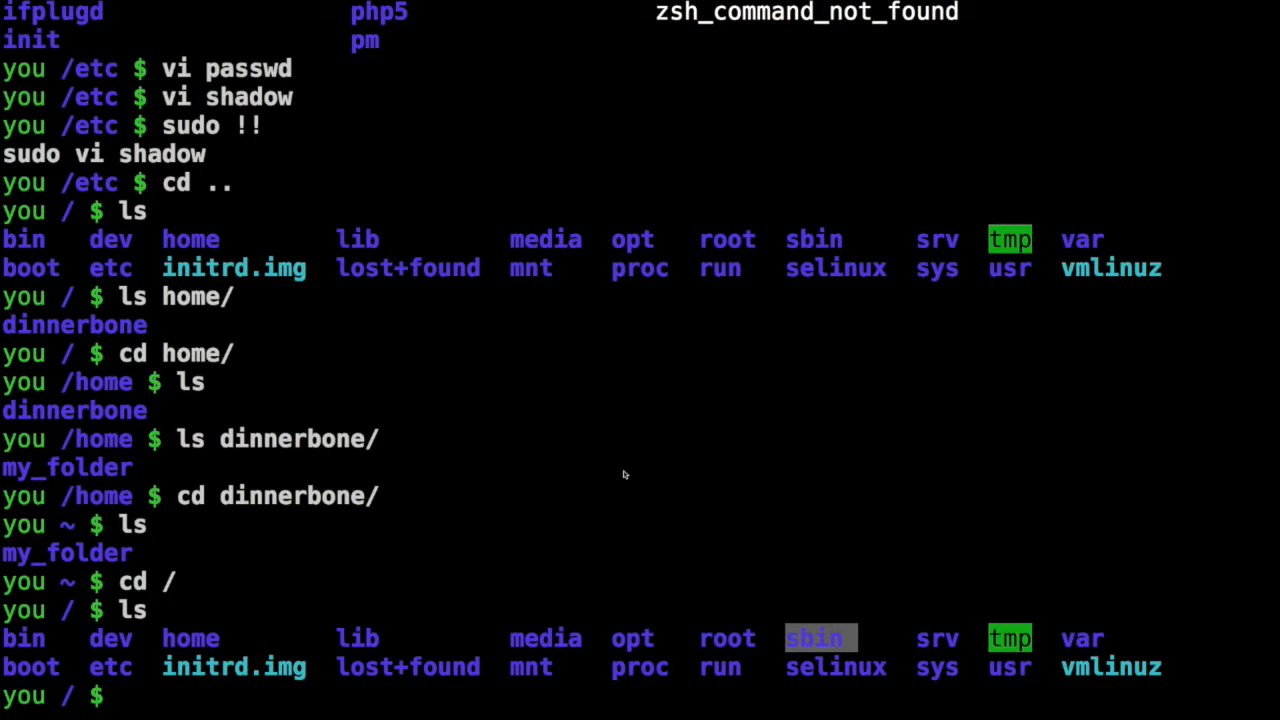
pyautogui.moveTo(4, 632)
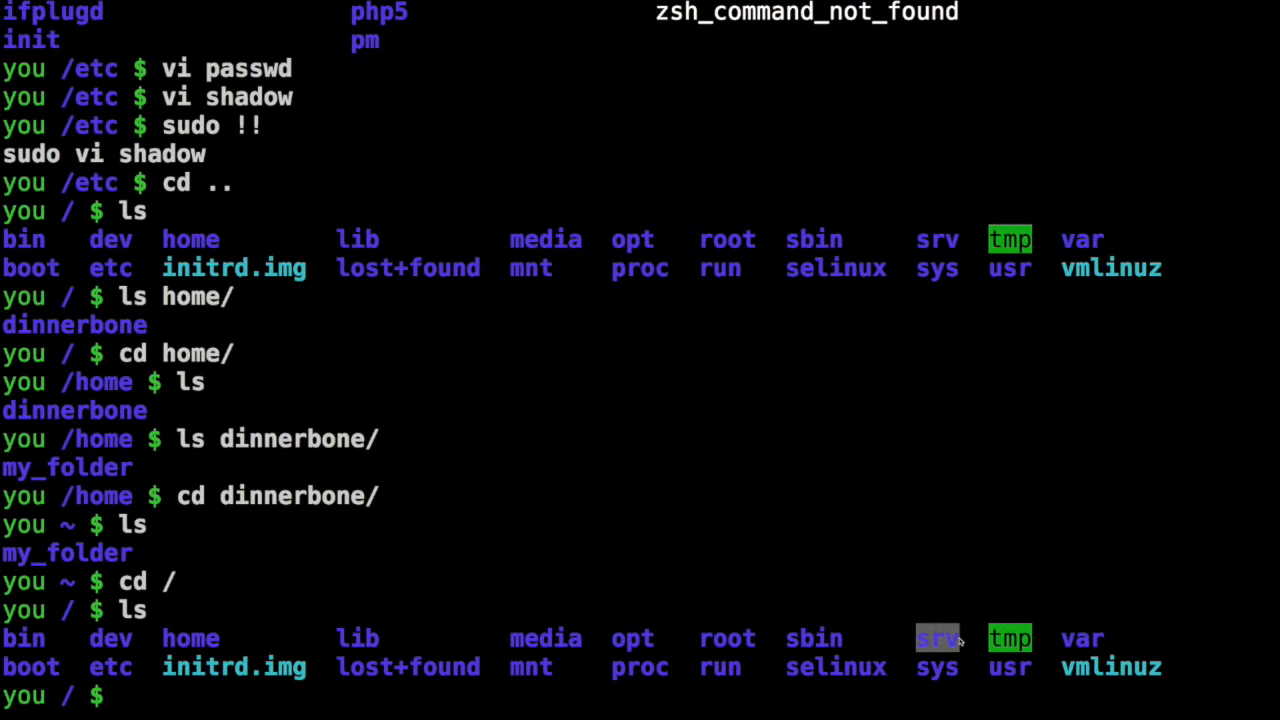
# - List the srv directory, which shows as empty
pyautogui.write('ls')
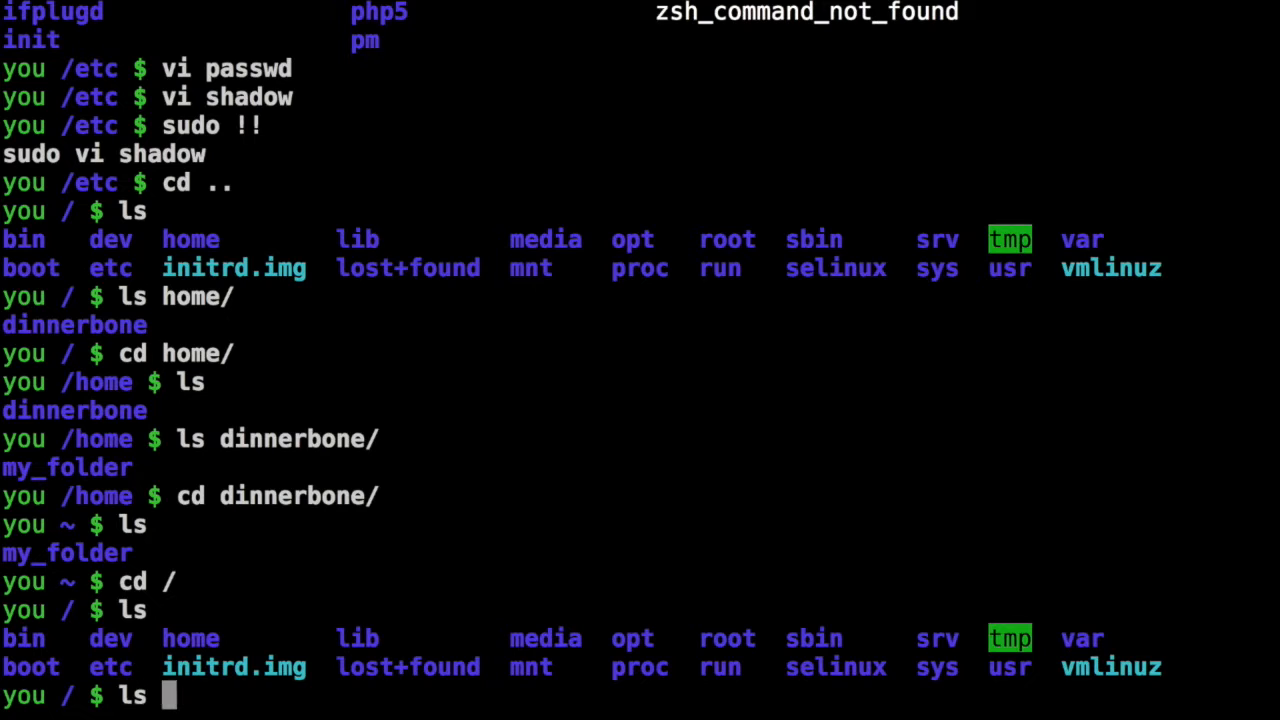
pyautogui.write('d')
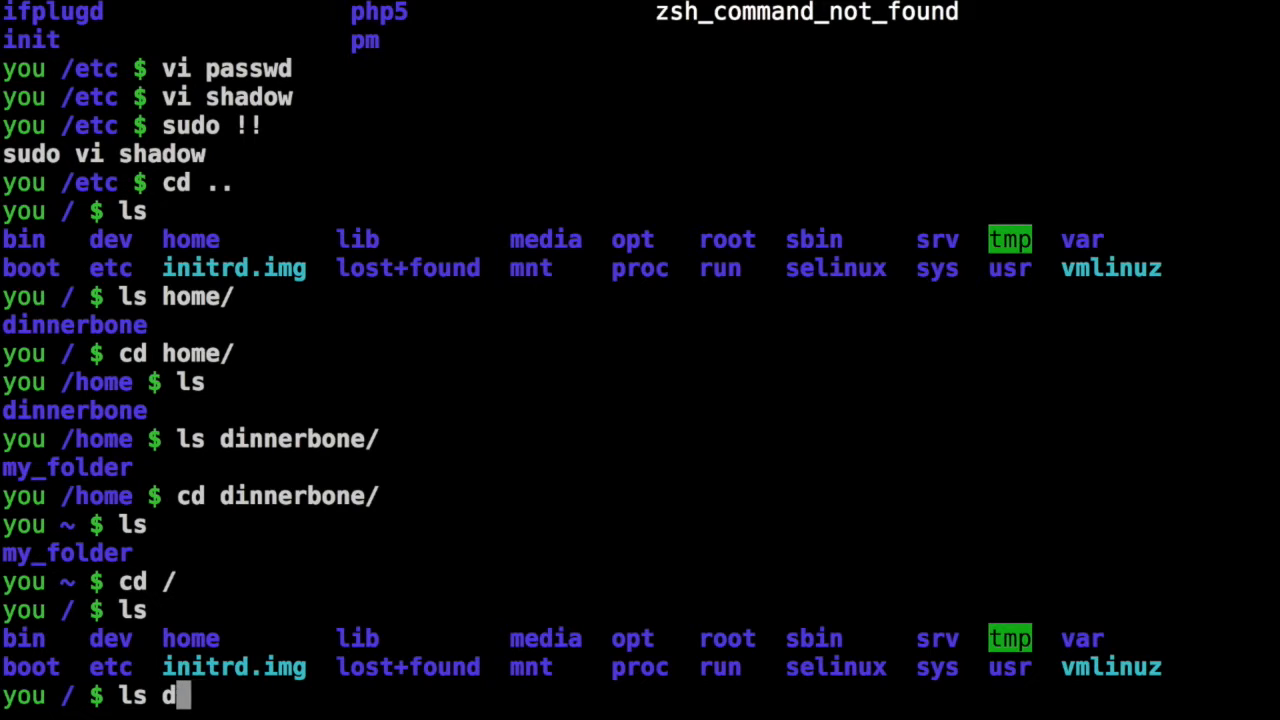
pyautogui.write('srv/')
pyautogui.press('Return')
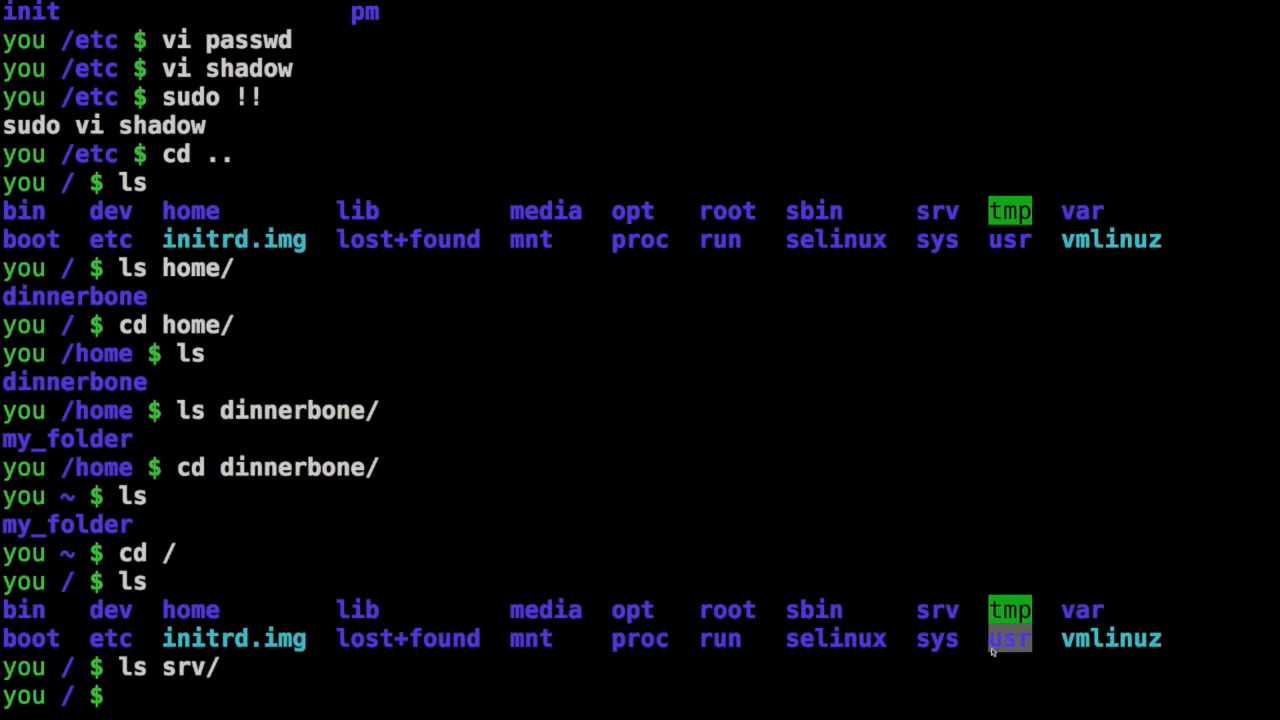
pyautogui.moveTo(770, 644)
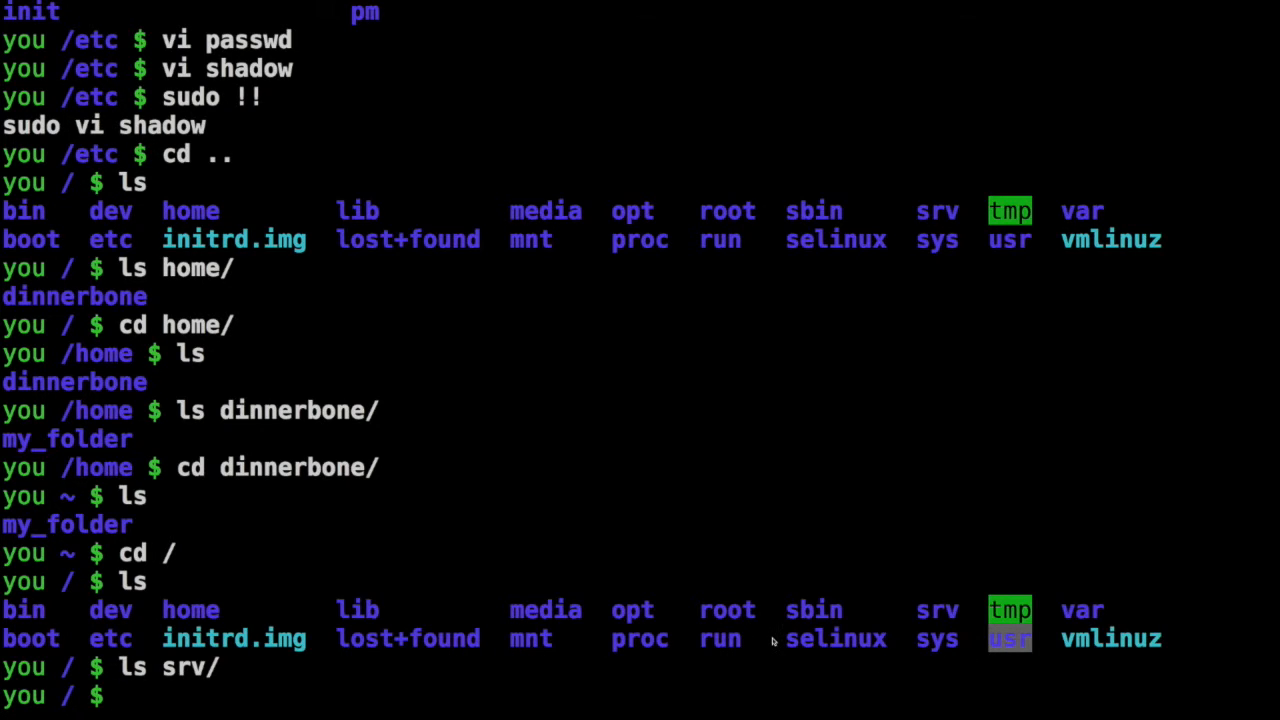
# - List usr, showing bin, games, include, lib, local, sbin, share and src
pyautogui.write('ls usr/')
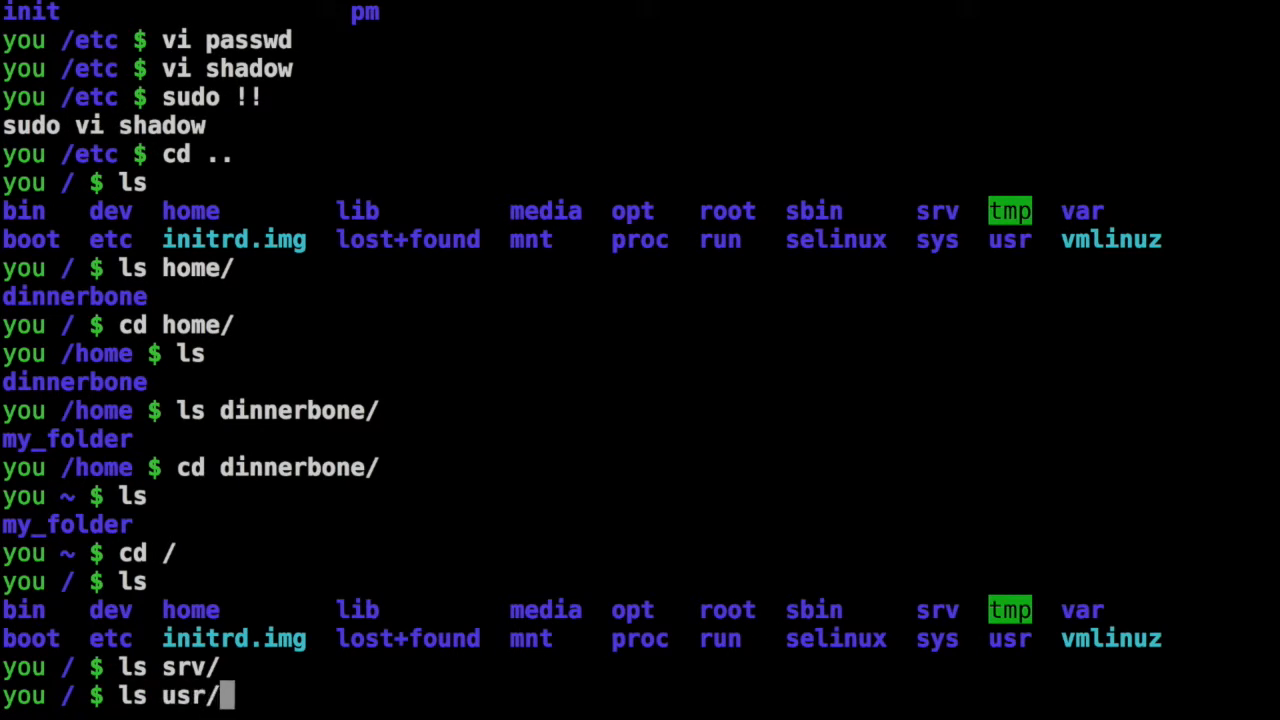
pyautogui.press('Return')
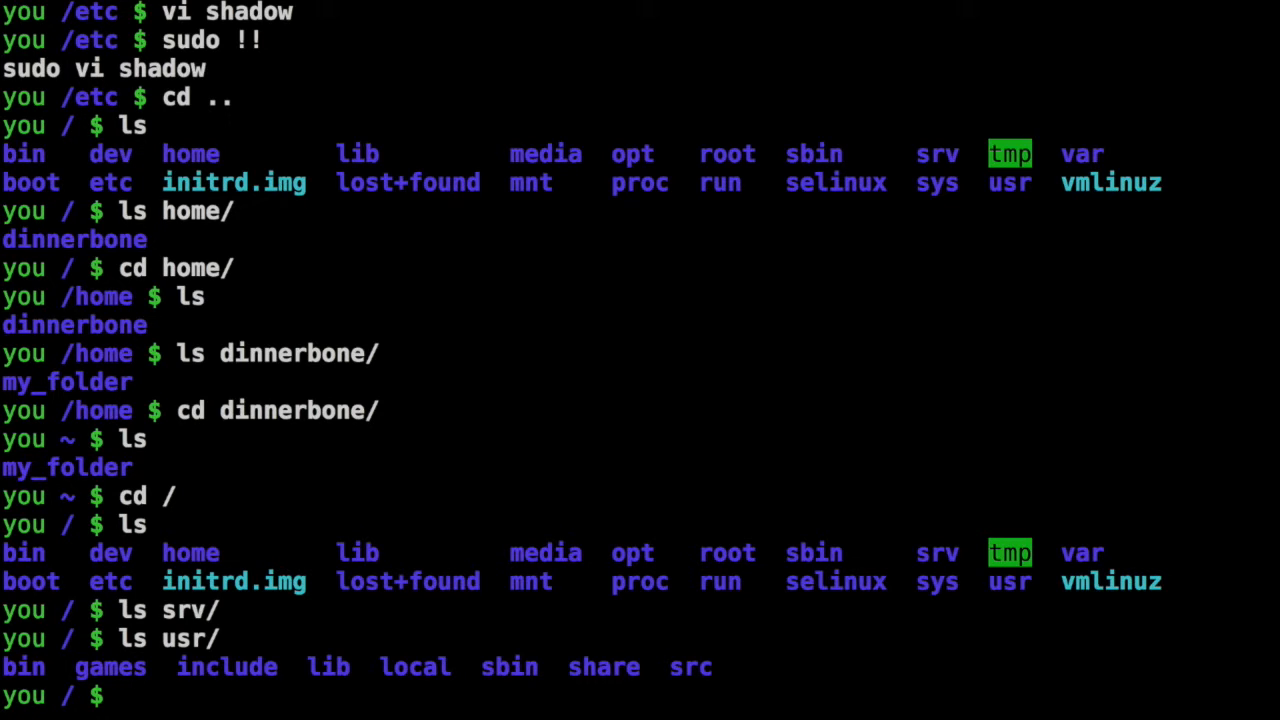
# - List the var directory and the log files under var/log
pyautogui.write('ls var/')
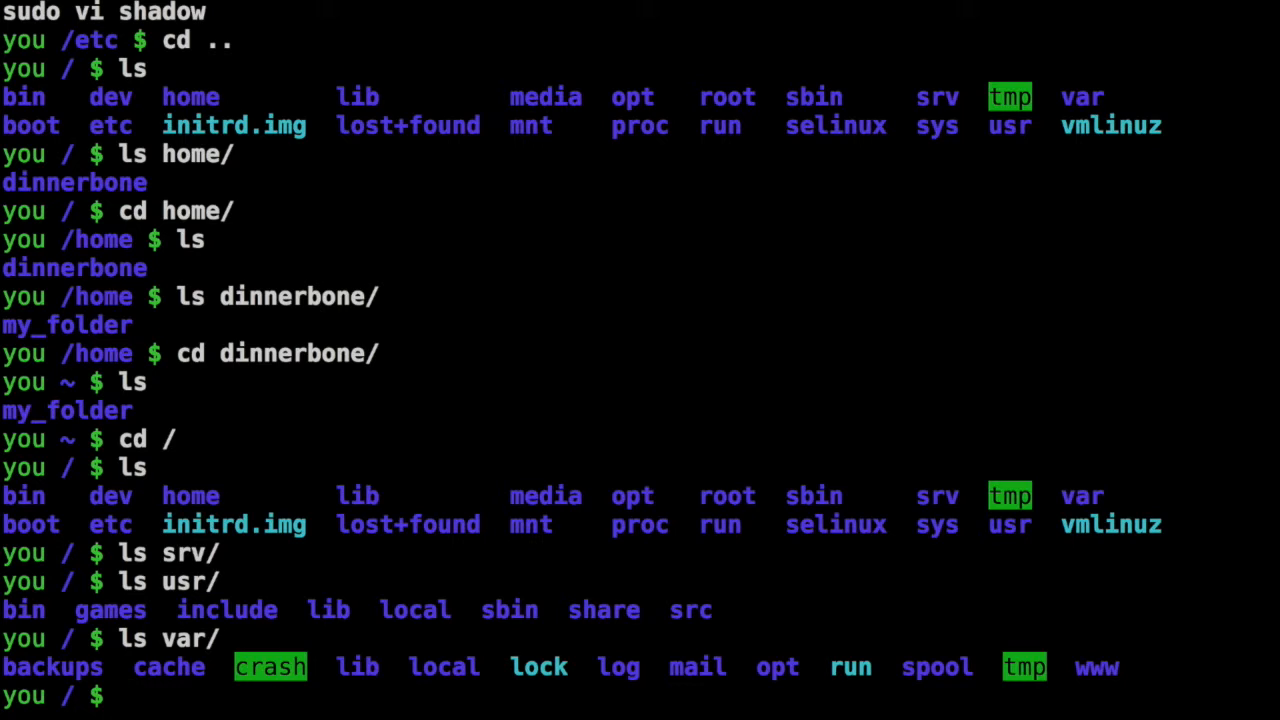
pyautogui.moveTo(1168, 650)
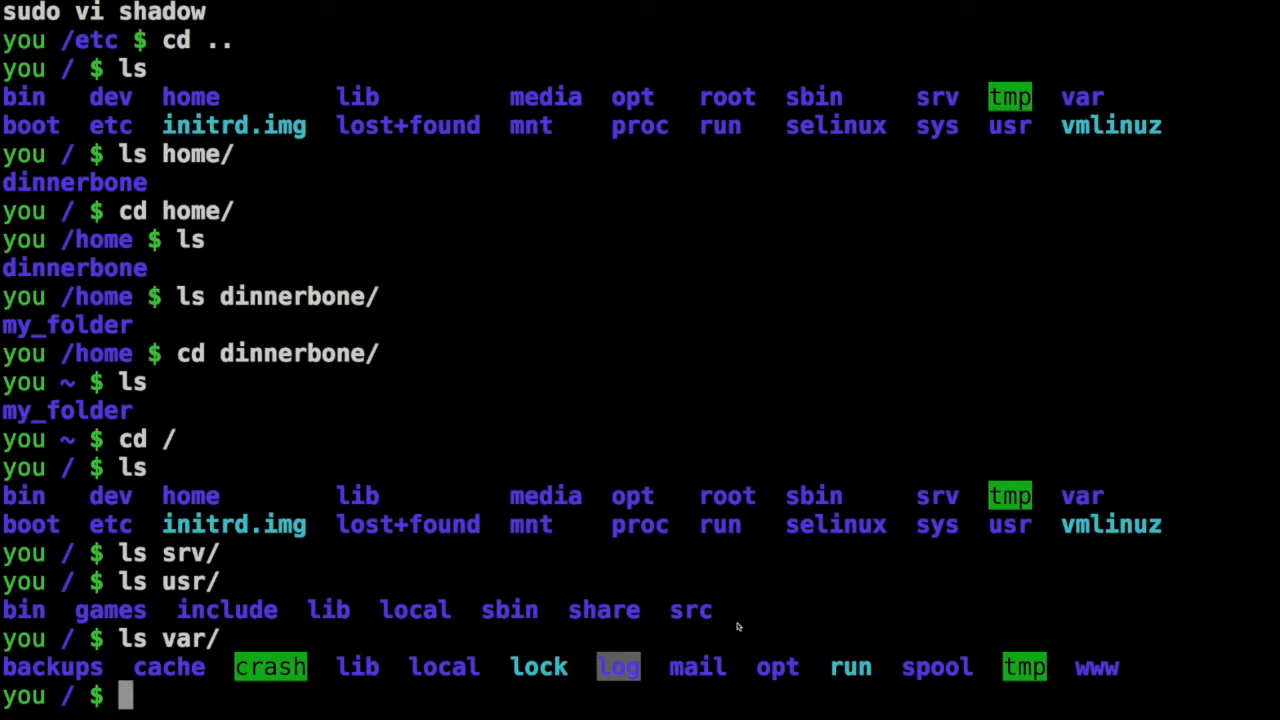
pyautogui.write('ls var')
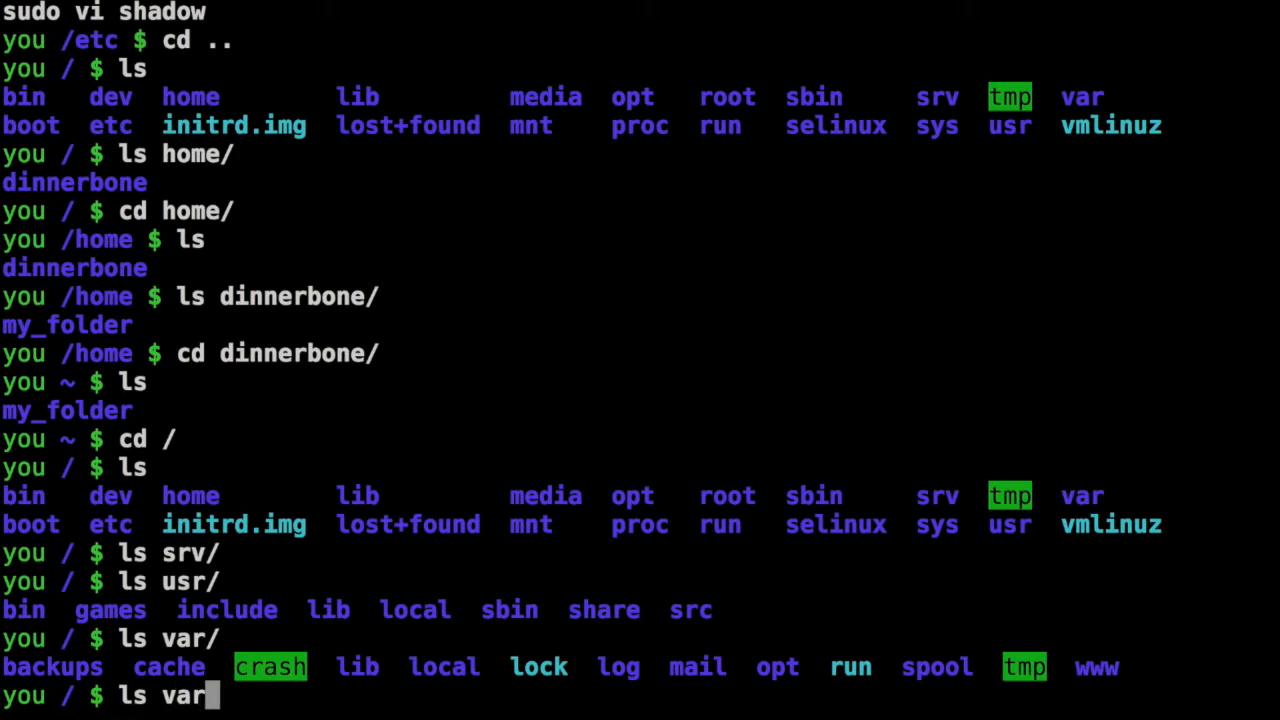
pyautogui.write('/log/')
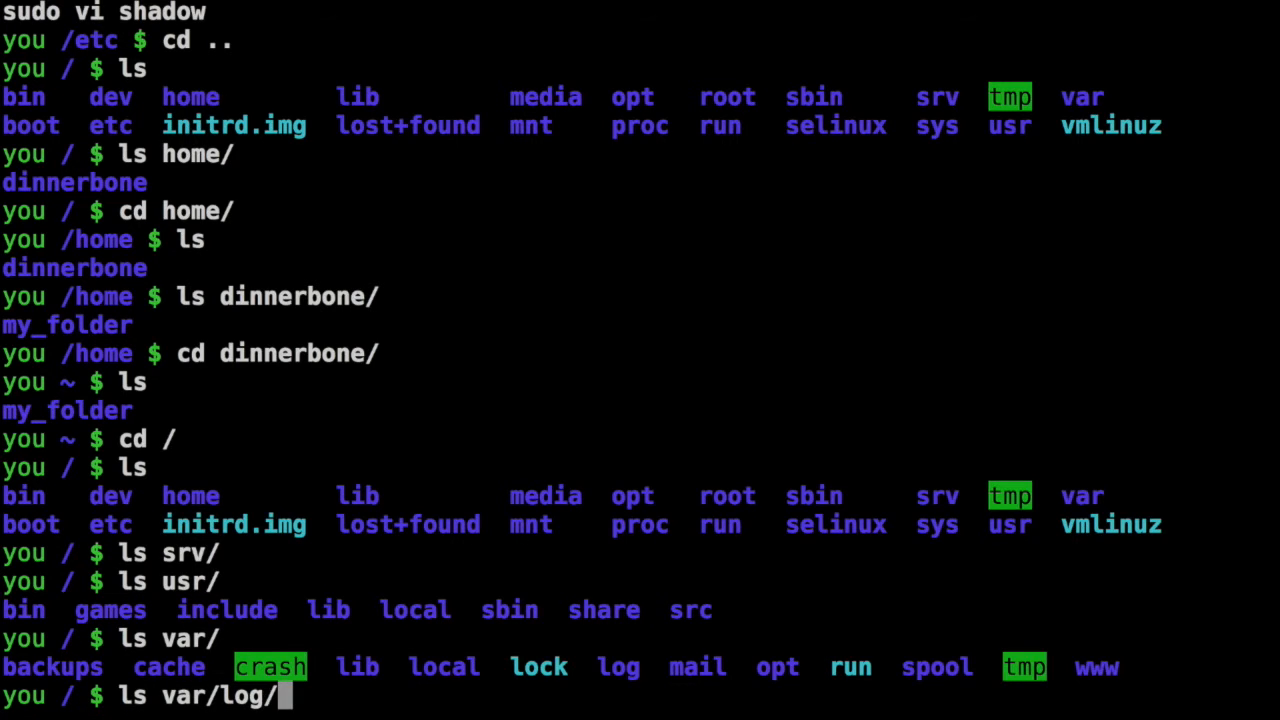
pyautogui.press('Return')
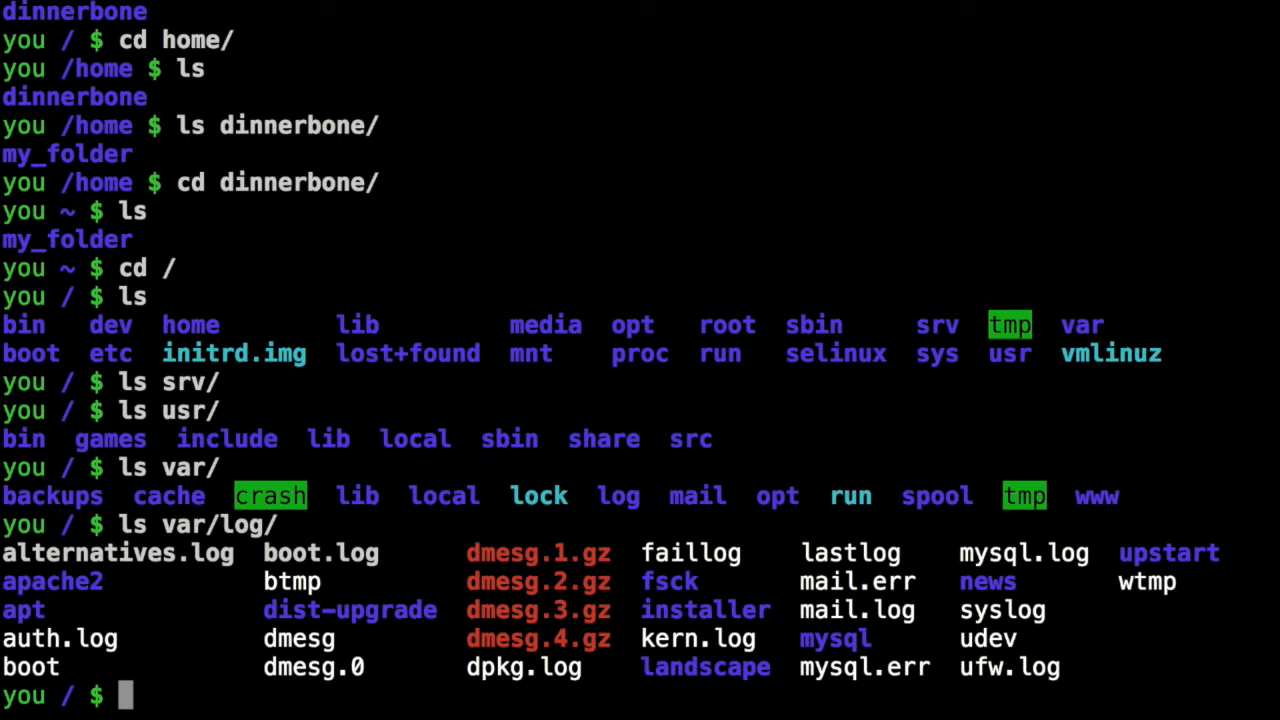
# - List the root directory once more
pyautogui.write('ls')
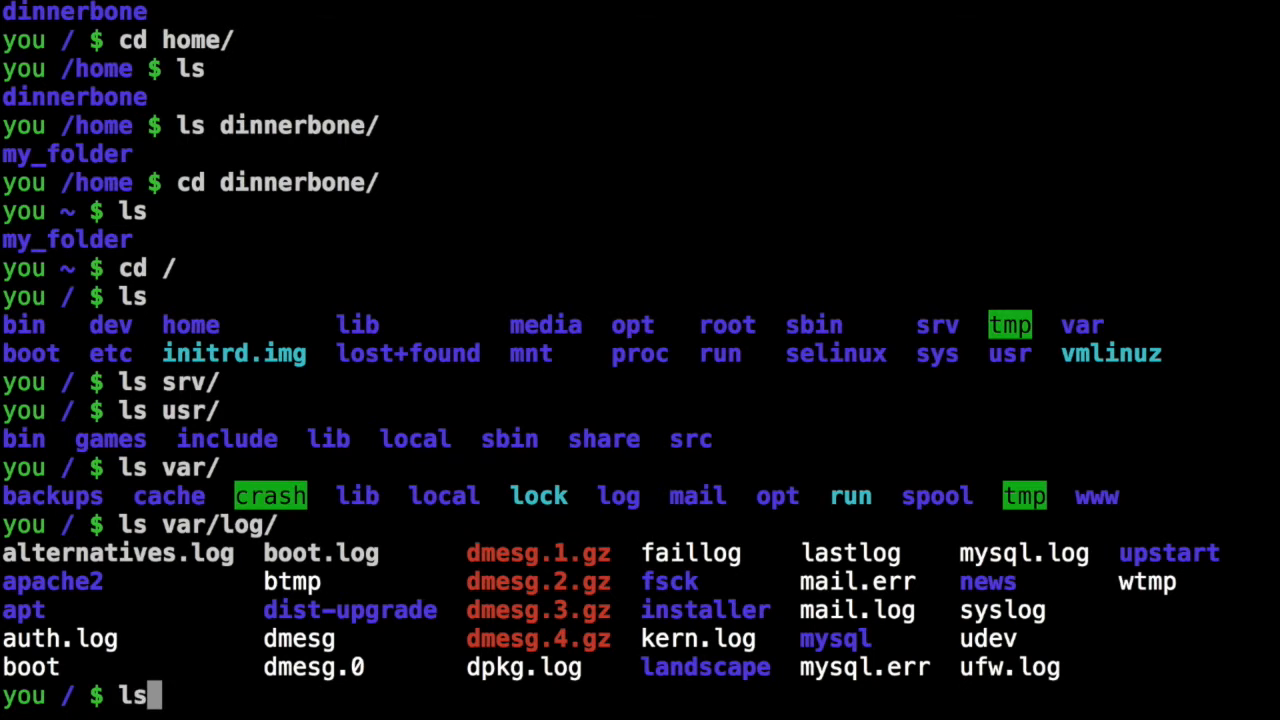
pyautogui.press('Return')
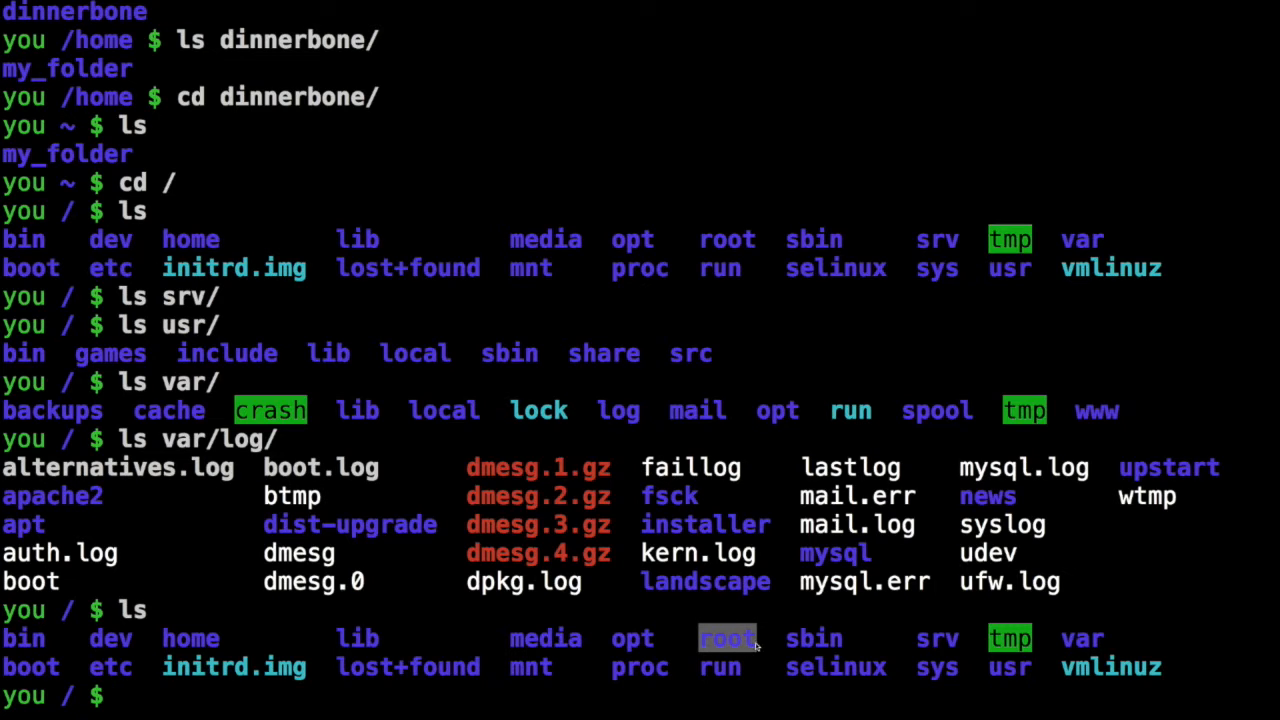
pyautogui.moveTo(764, 648)
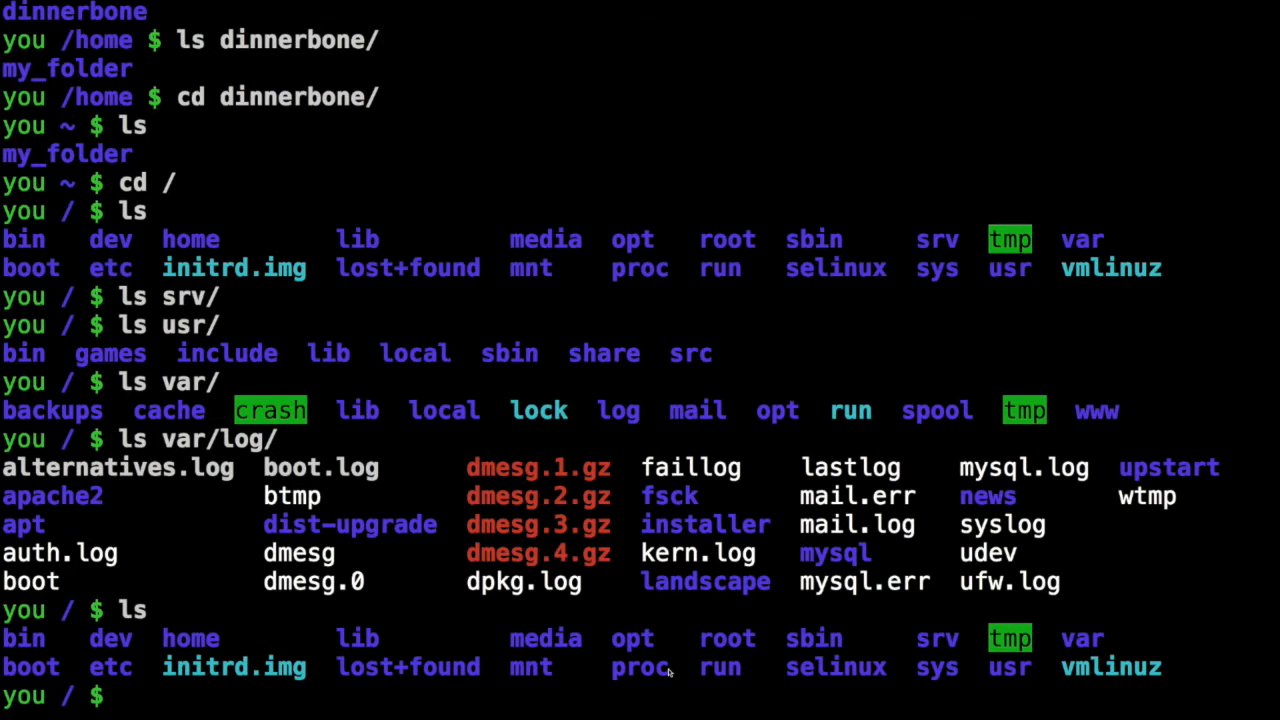
pyautogui.write('ls proc/')
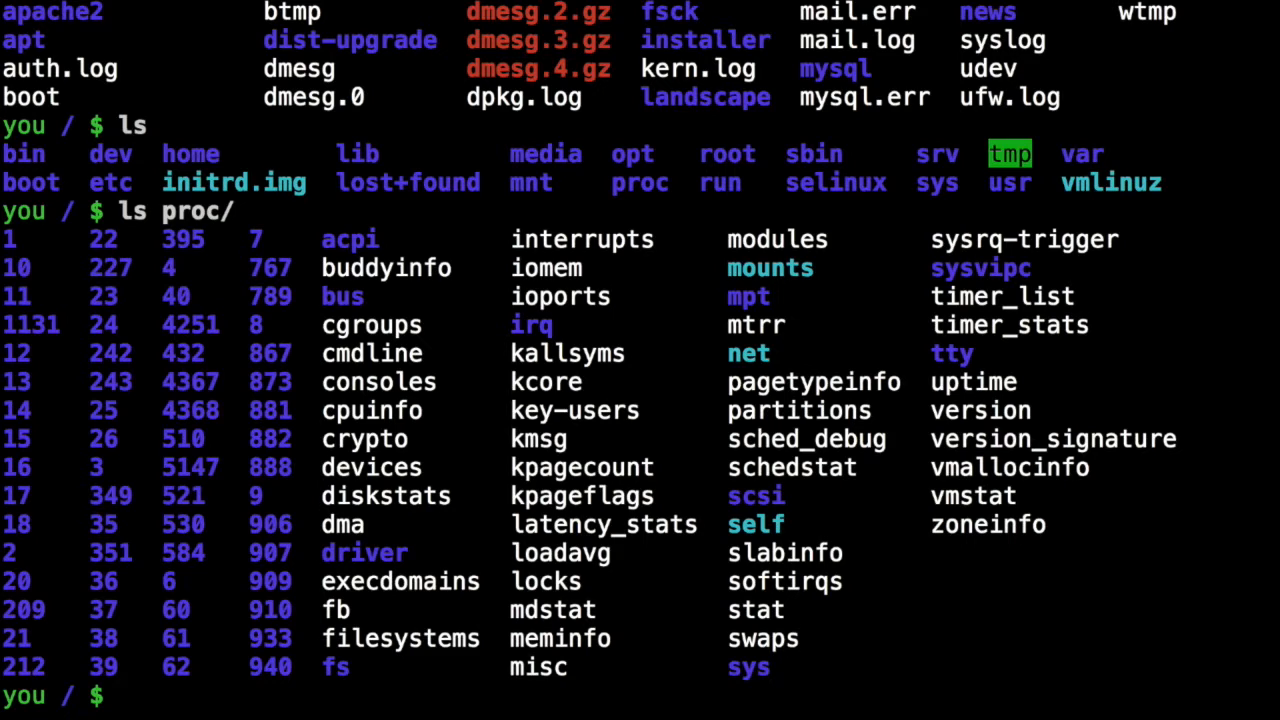
# - List proc and print the uptime values 1535.48 1507.85
pyautogui.write('ls p')
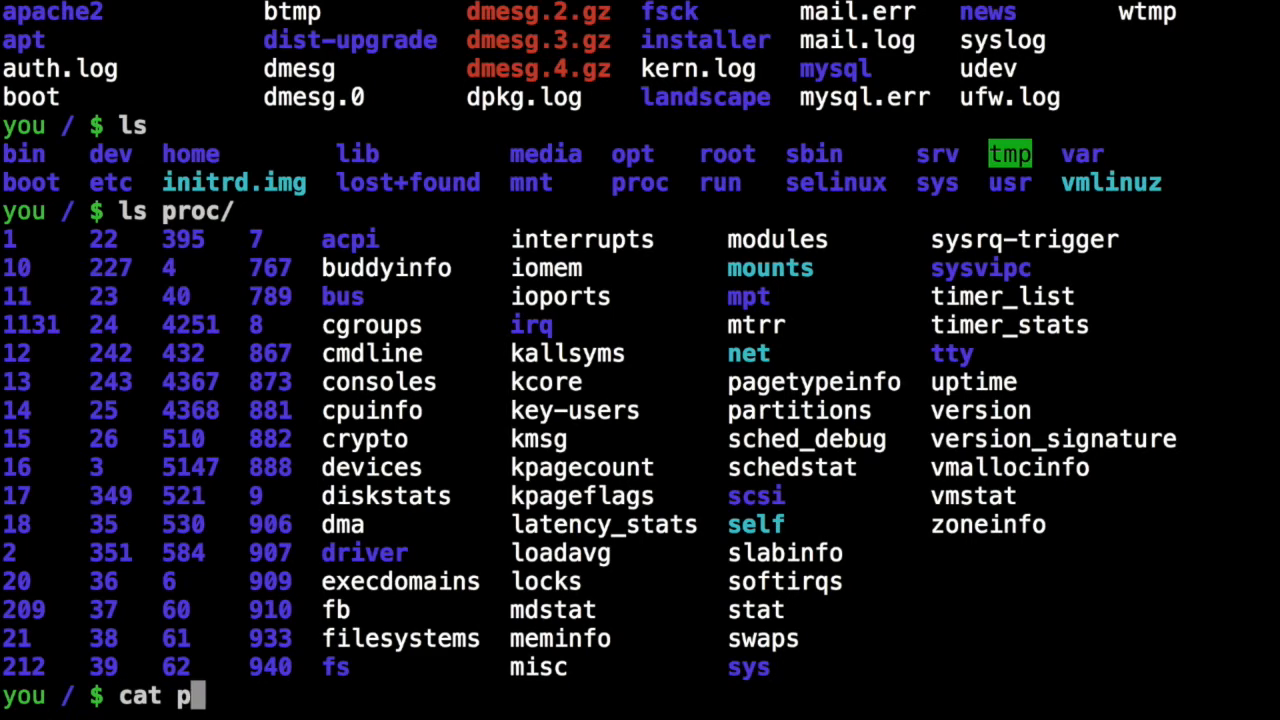
pyautogui.write('roc/uptime')
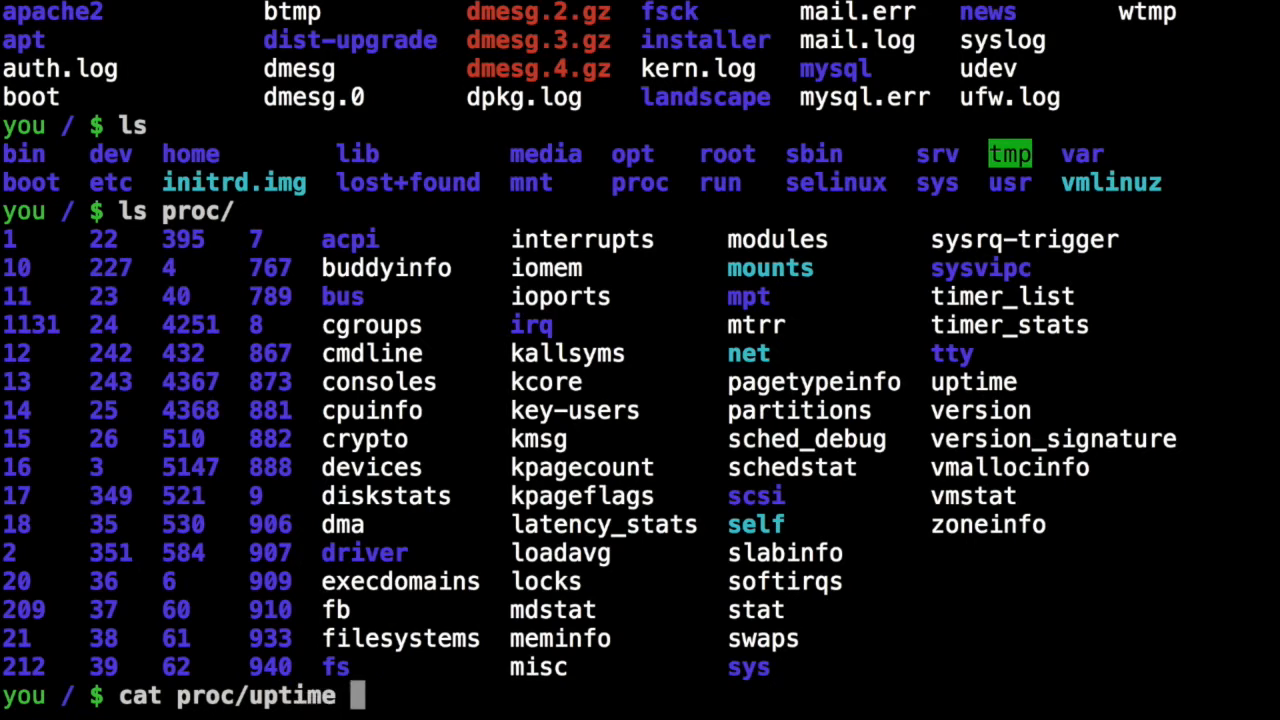
pyautogui.press('Return')
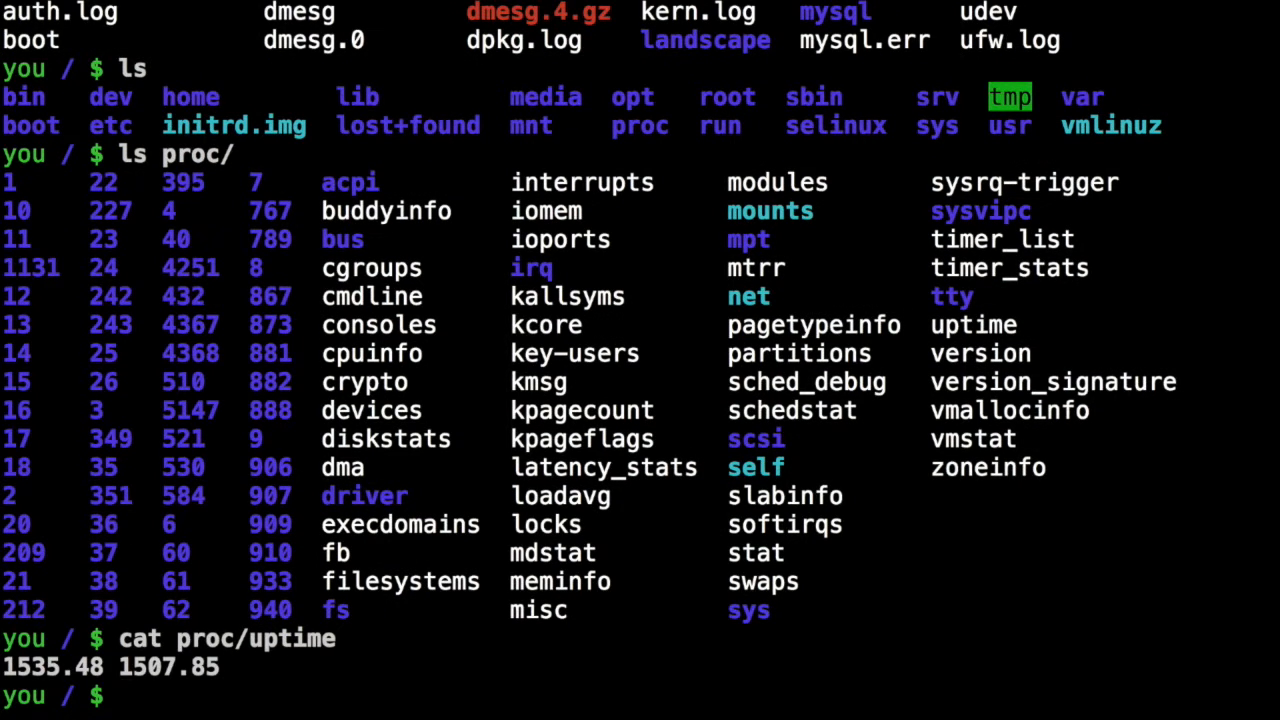
# - Print the kernel's virtual memory statistics from proc/vmstat
pyautogui.write('cat proc/uptime')
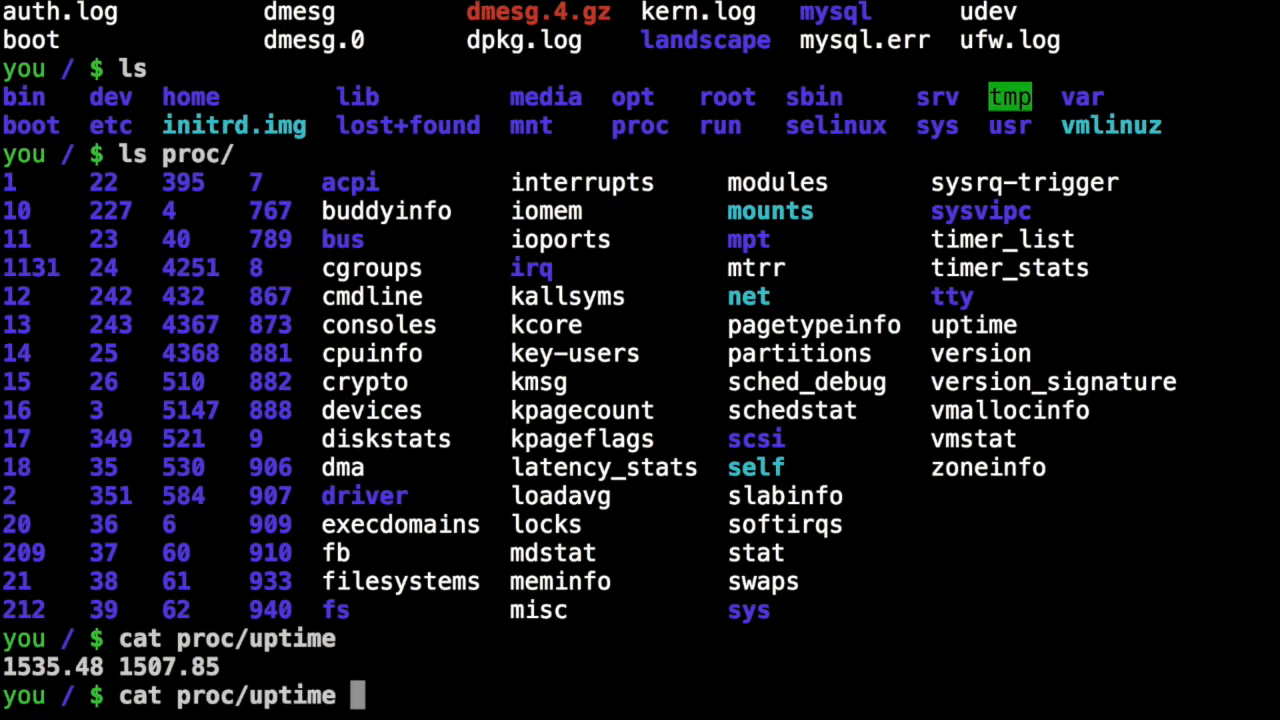
pyautogui.write('vmw')
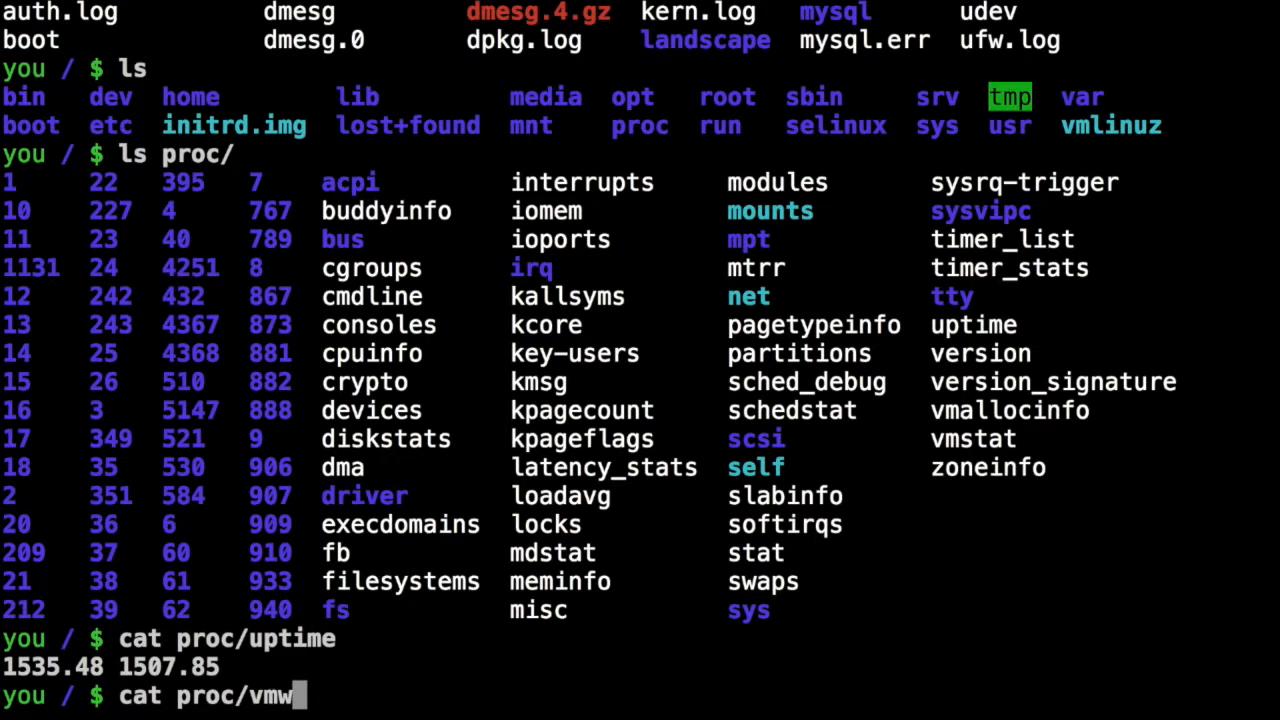
pyautogui.press('Return')
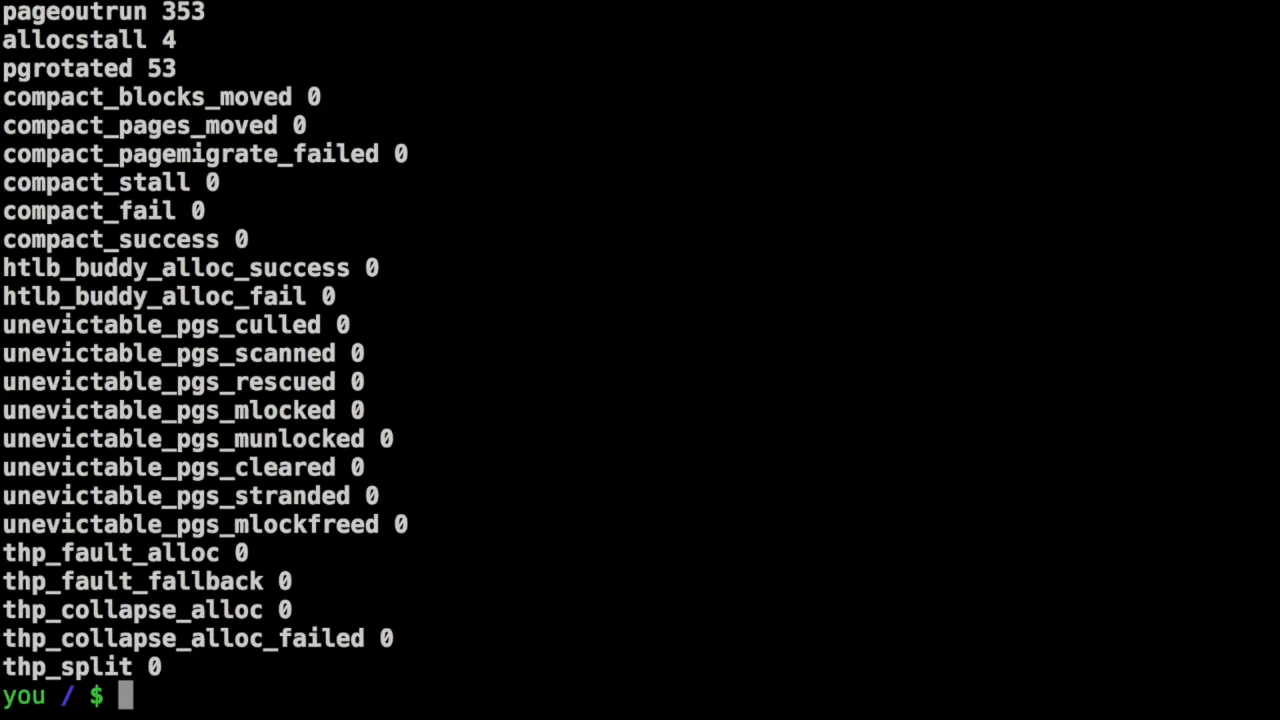